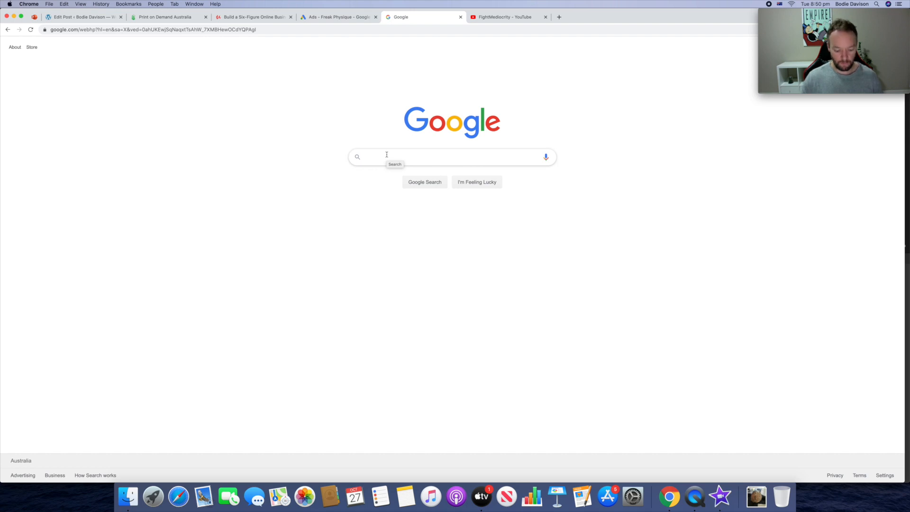
Search Google for 'redbubble popular tags' via the suggestion and view the results.
{"action": "type", "text": "redbubble"}
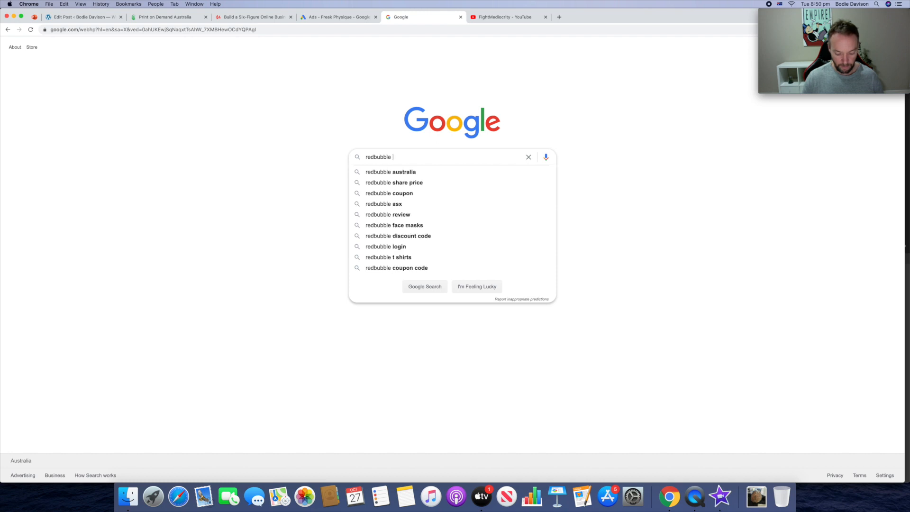
{"action": "type", "text": "popular"}
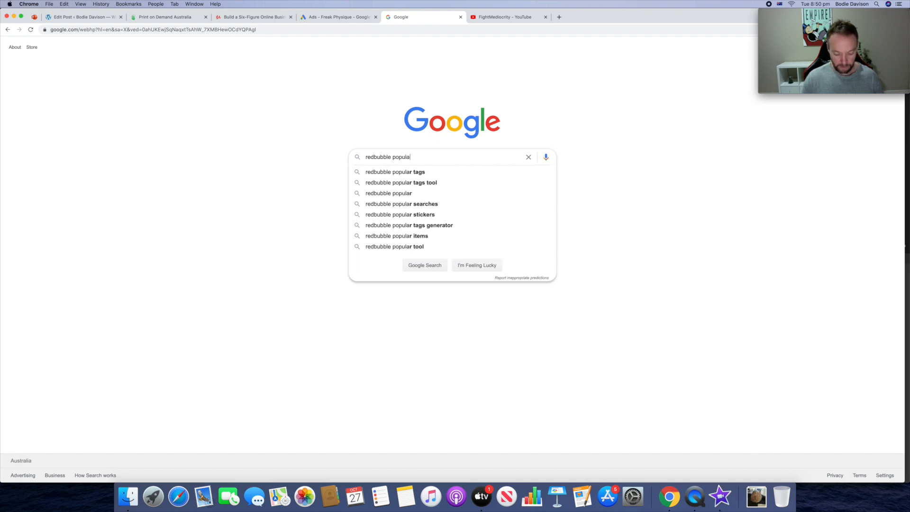
{"action": "left_click", "coordinate": [394, 171]}
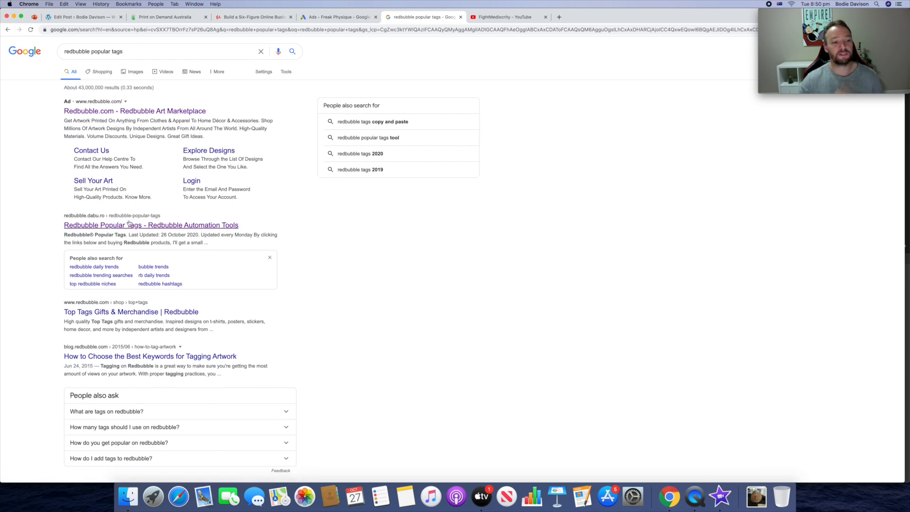
{"action": "left_click", "coordinate": [151, 225]}
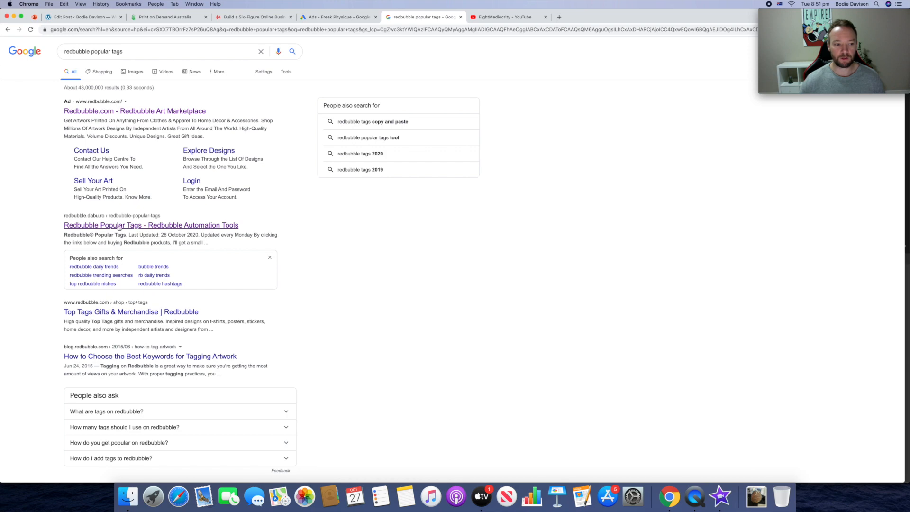
Open the Redbubble Popular Tags tool page and look over its table and 'What Is This Data?' section.
{"action": "left_click", "coordinate": [150, 225]}
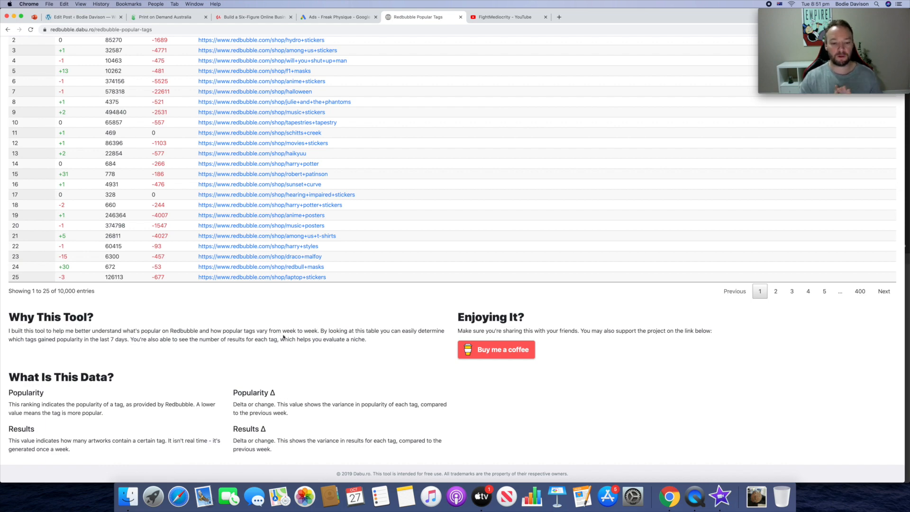
{"action": "mouse_move", "coordinate": [187, 348]}
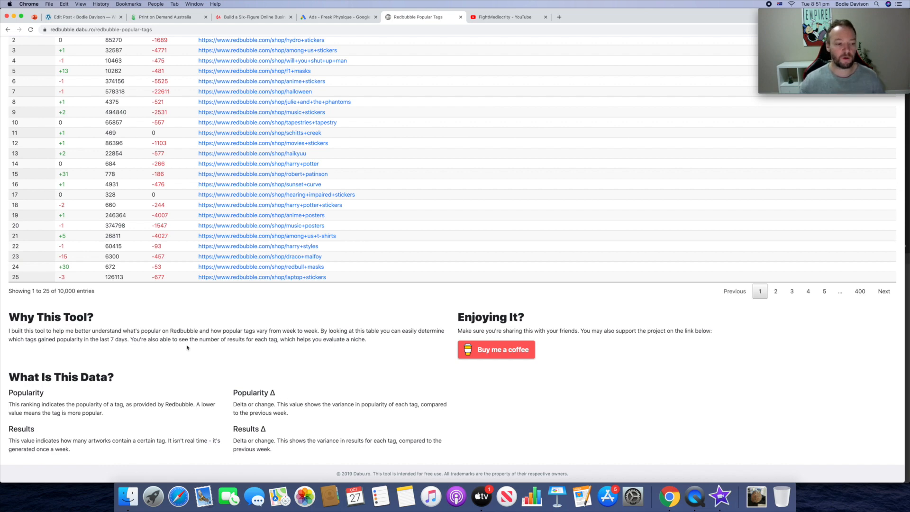
{"action": "mouse_move", "coordinate": [174, 351]}
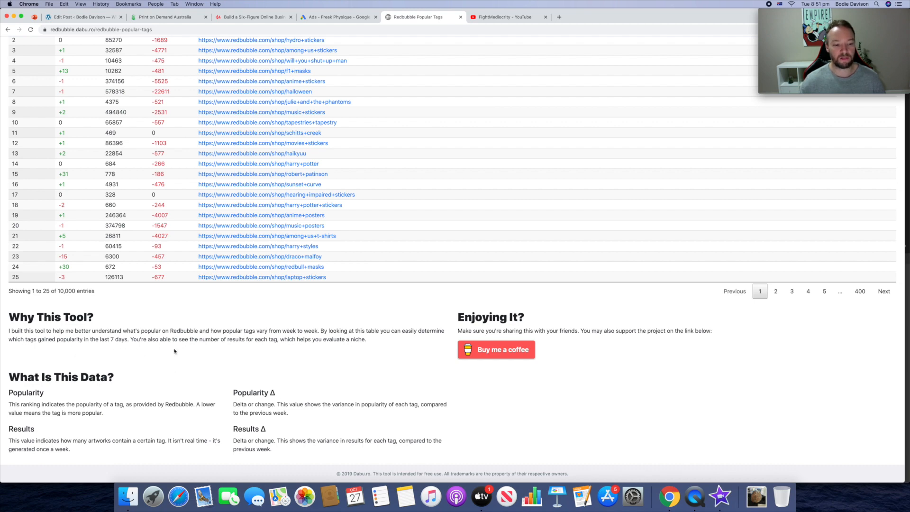
{"action": "scroll", "scroll_direction": "up", "scroll_amount": 3}
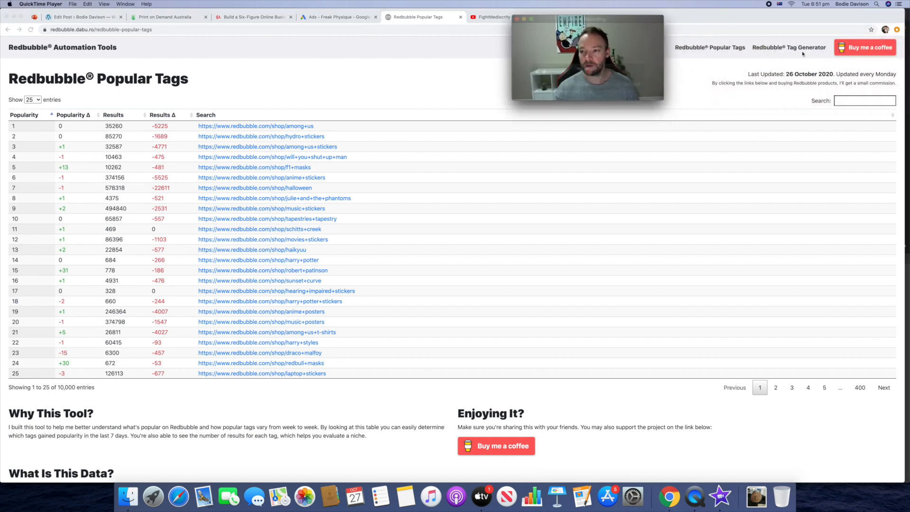
{"action": "mouse_move", "coordinate": [802, 84]}
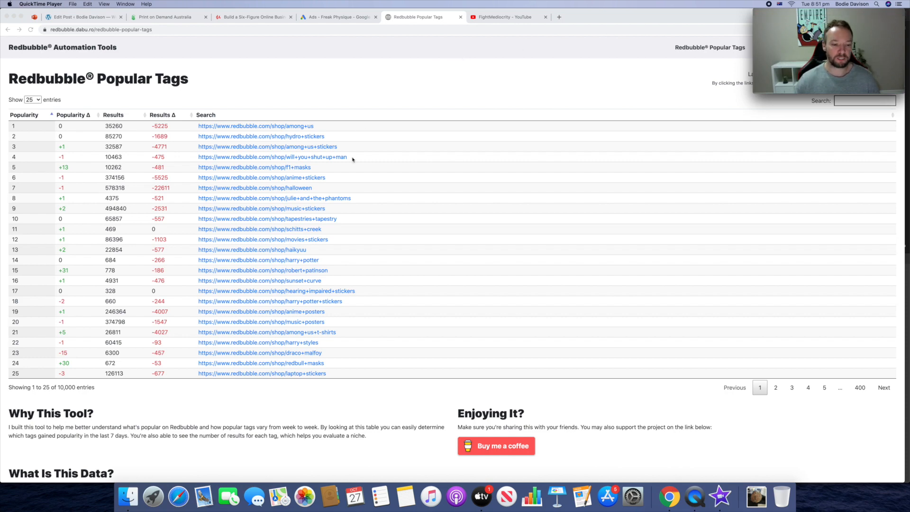
{"action": "scroll", "scroll_direction": "down", "scroll_amount": 3}
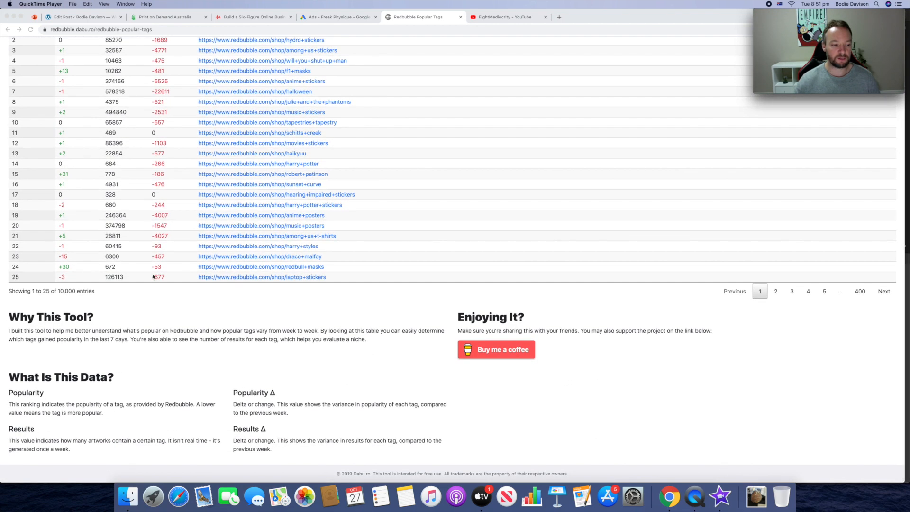
{"action": "mouse_move", "coordinate": [67, 389]}
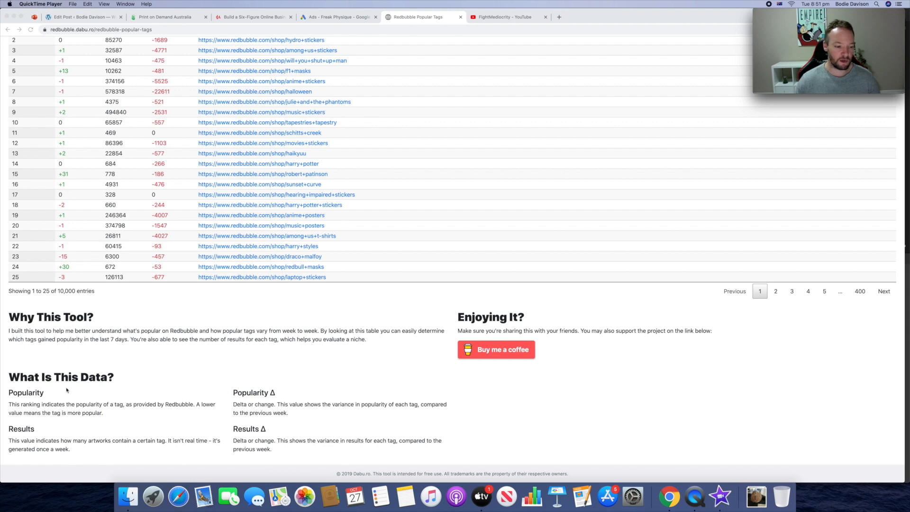
{"action": "mouse_move", "coordinate": [96, 395]}
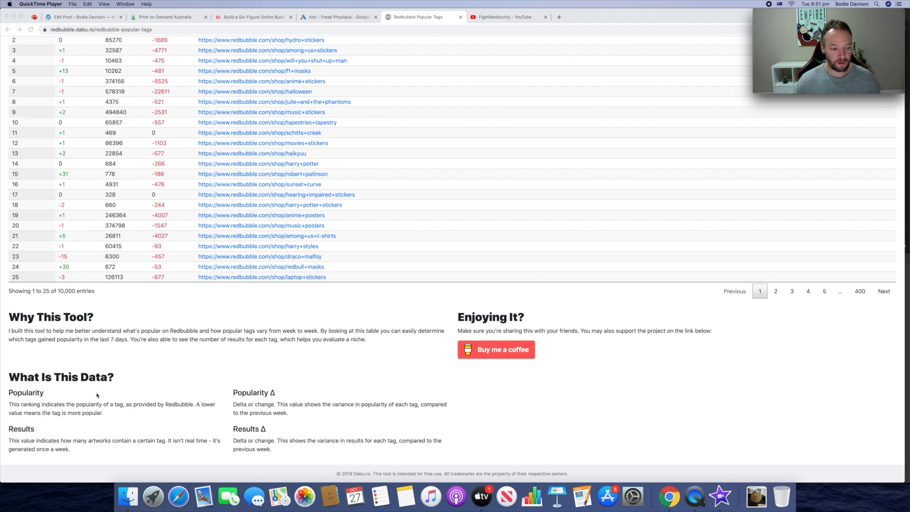
{"action": "mouse_move", "coordinate": [162, 404]}
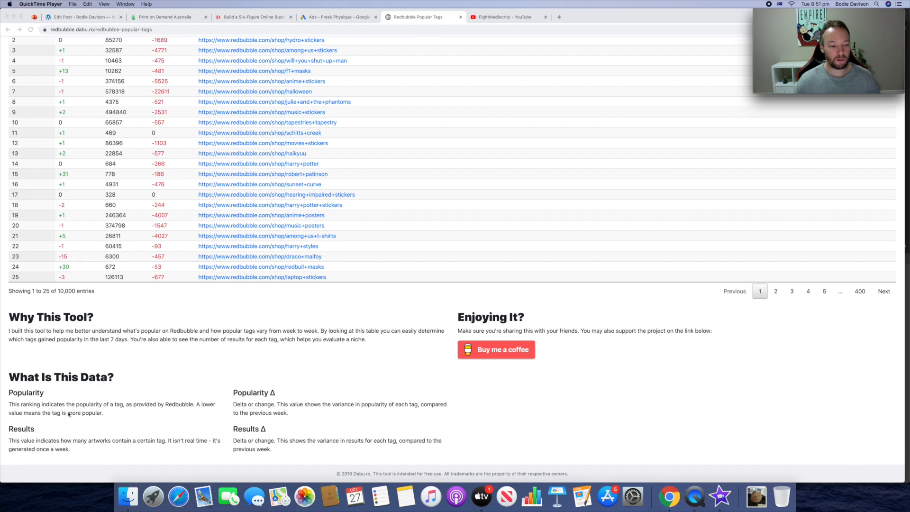
{"action": "scroll", "scroll_direction": "up", "scroll_amount": 3}
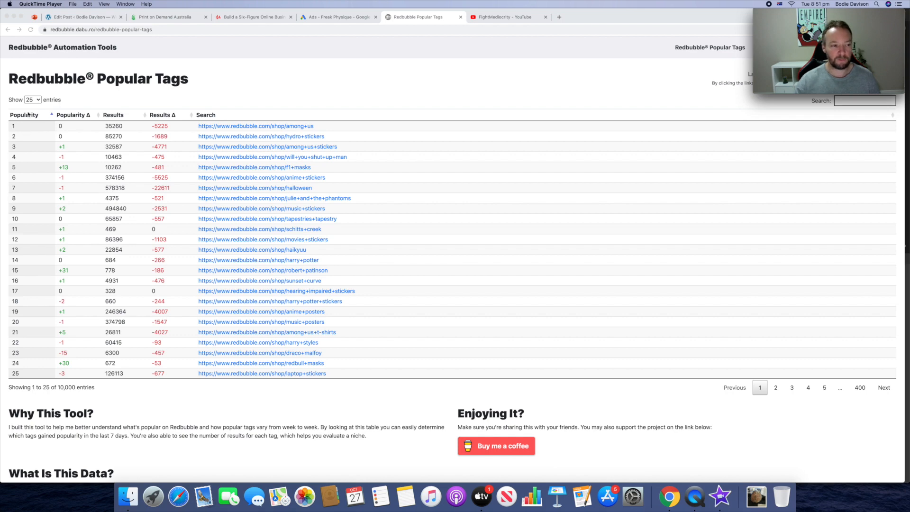
Show 100 tags per page instead of 25 and review the longer list.
{"action": "left_click", "coordinate": [31, 100]}
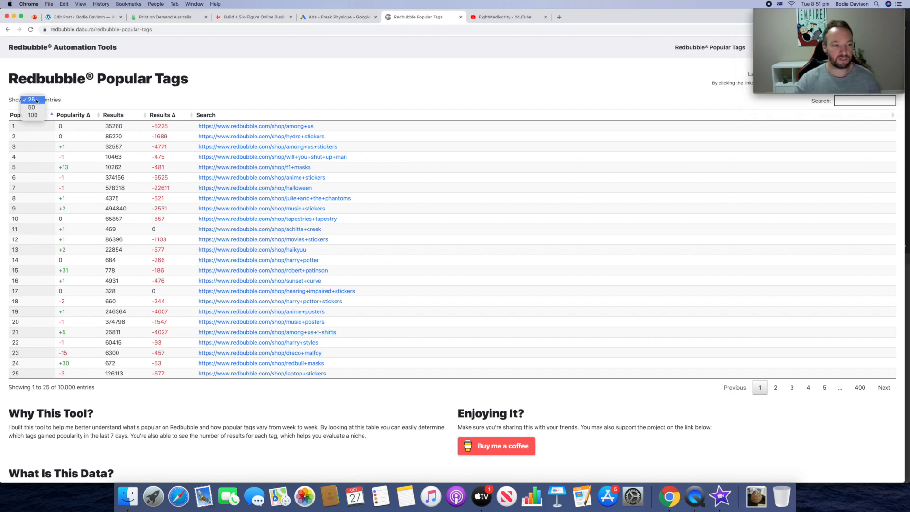
{"action": "left_click", "coordinate": [32, 115]}
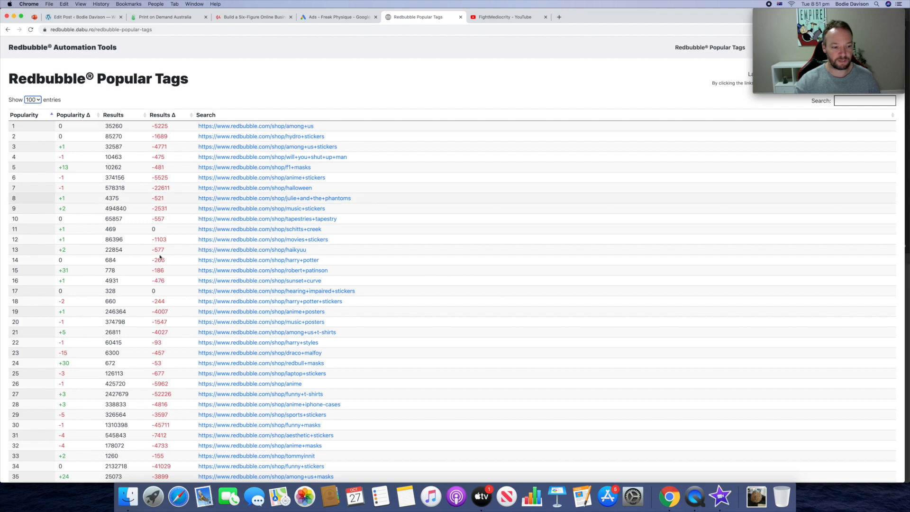
{"action": "scroll", "scroll_direction": "down", "scroll_amount": 3}
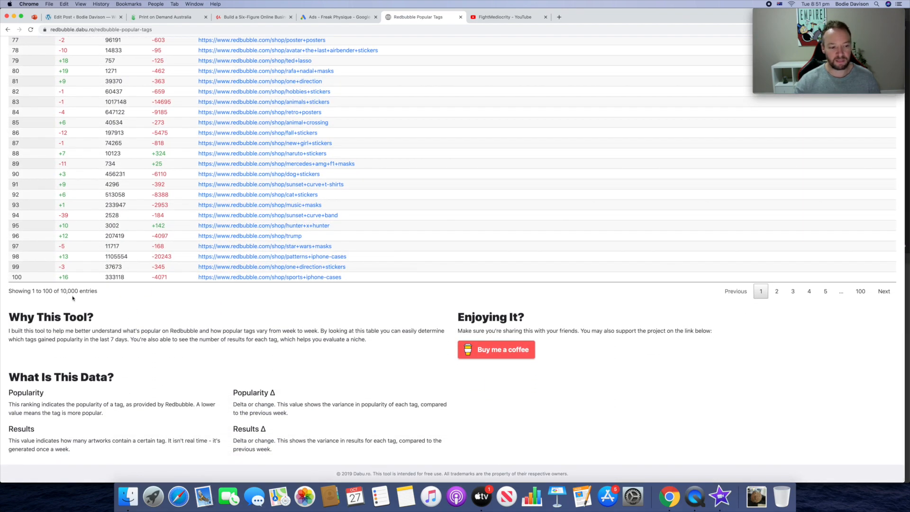
{"action": "mouse_move", "coordinate": [114, 319]}
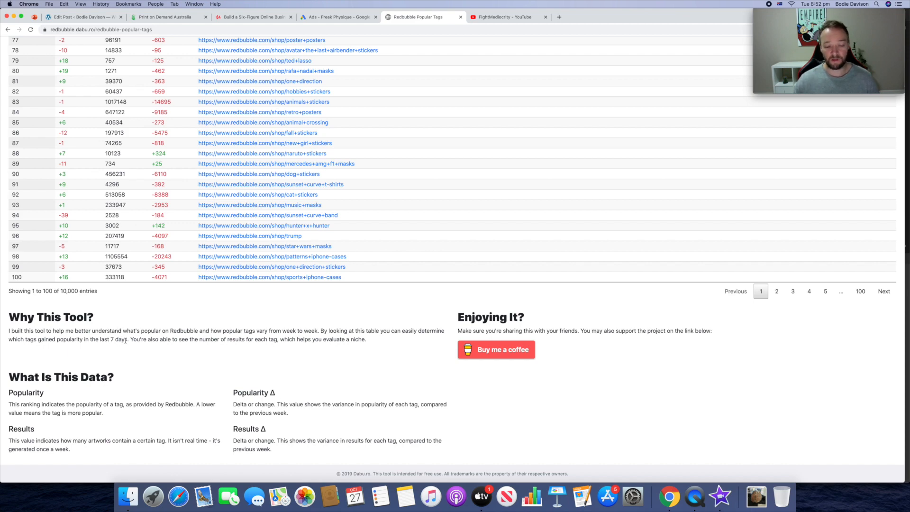
{"action": "mouse_move", "coordinate": [130, 358]}
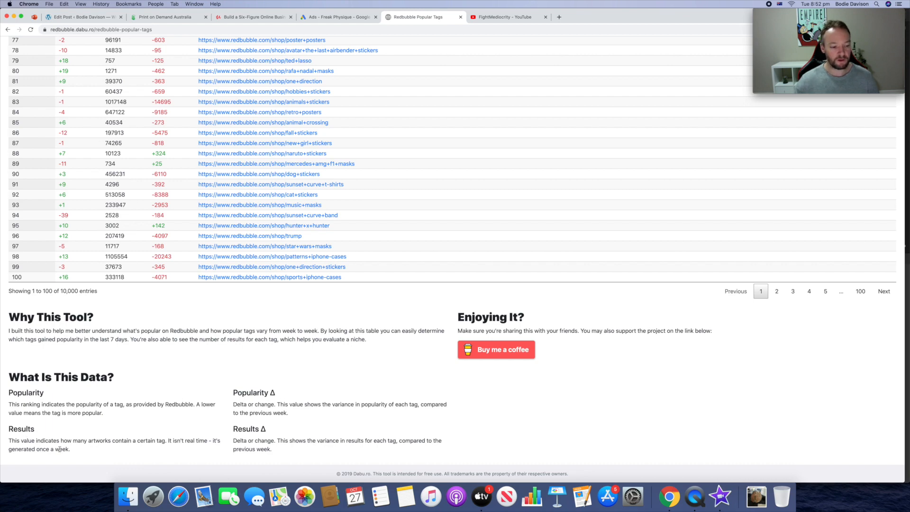
{"action": "mouse_move", "coordinate": [151, 451]}
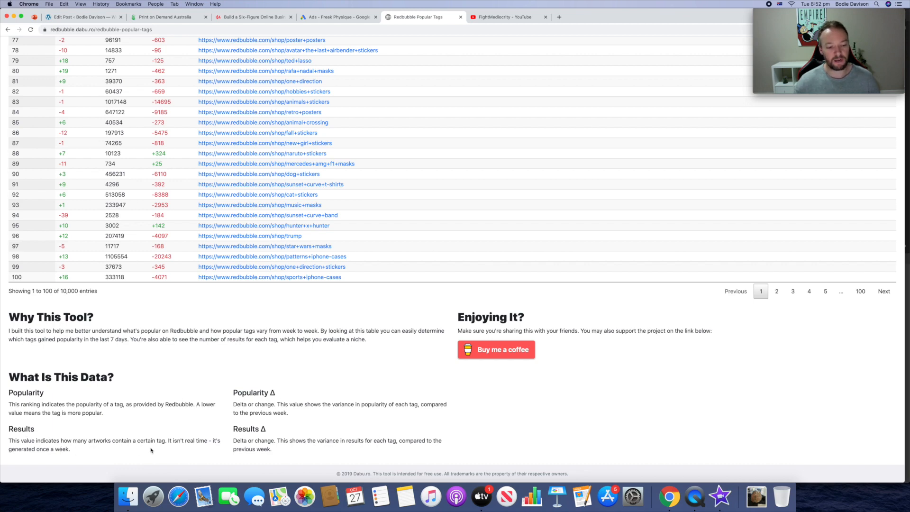
{"action": "mouse_move", "coordinate": [107, 456]}
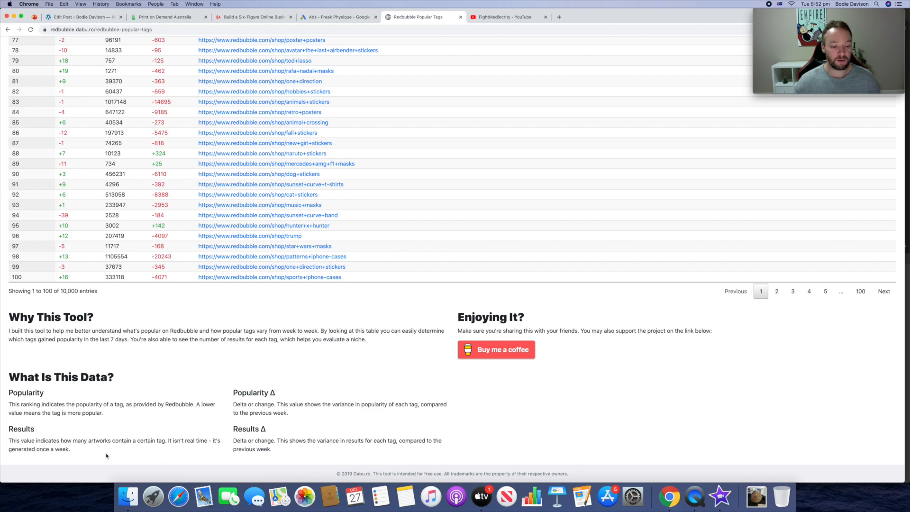
{"action": "mouse_move", "coordinate": [296, 411]}
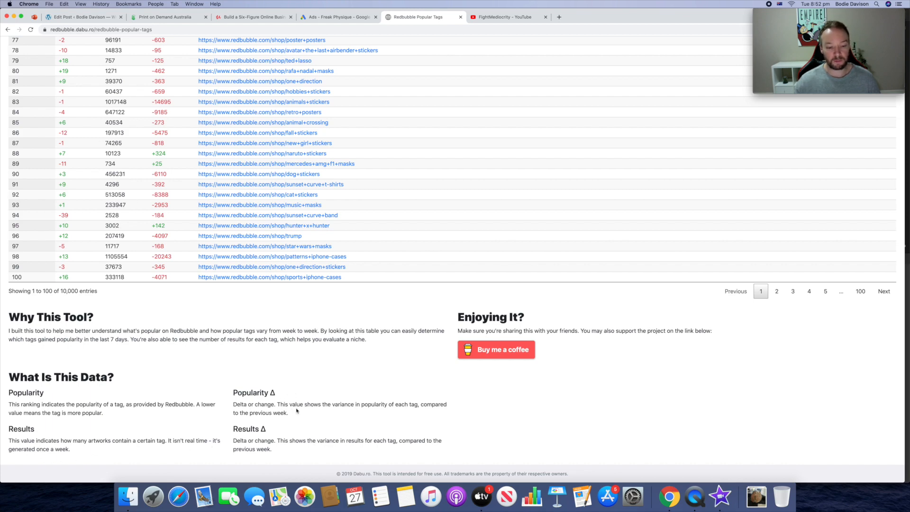
{"action": "mouse_move", "coordinate": [318, 415]}
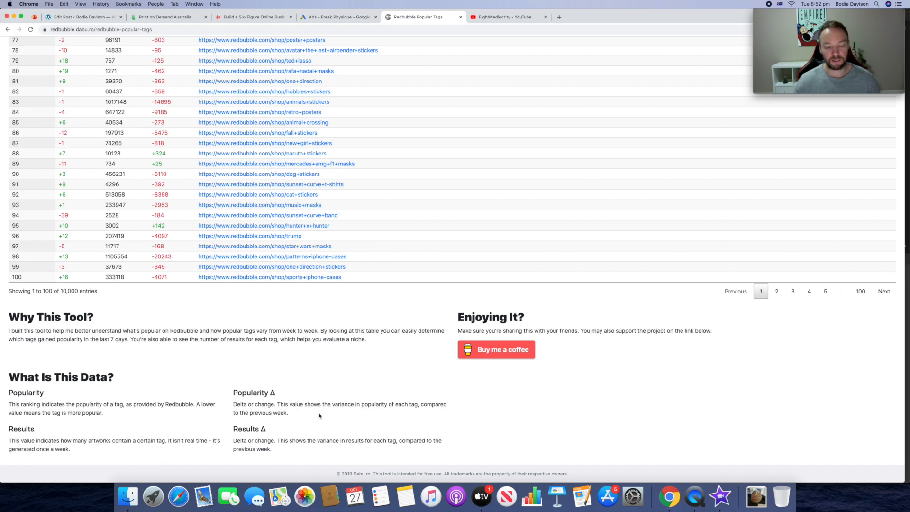
{"action": "mouse_move", "coordinate": [297, 417]}
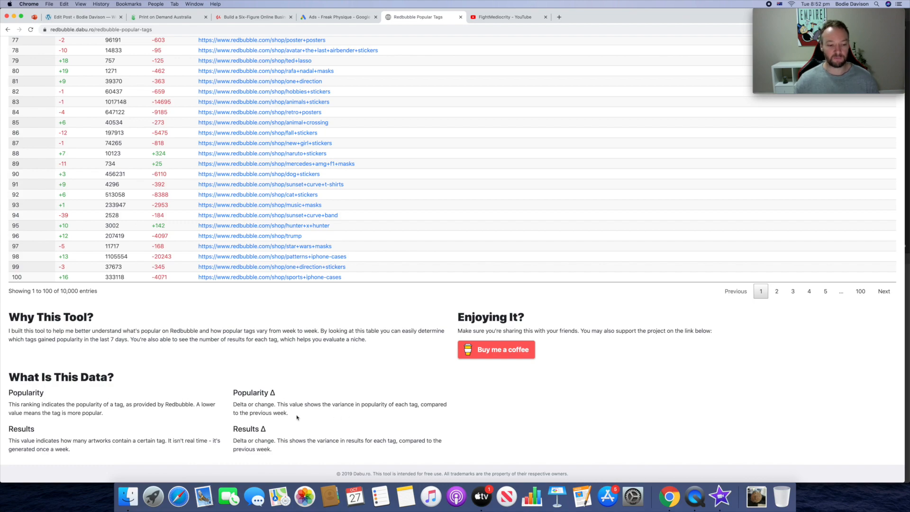
{"action": "scroll", "scroll_direction": "up", "scroll_amount": 3}
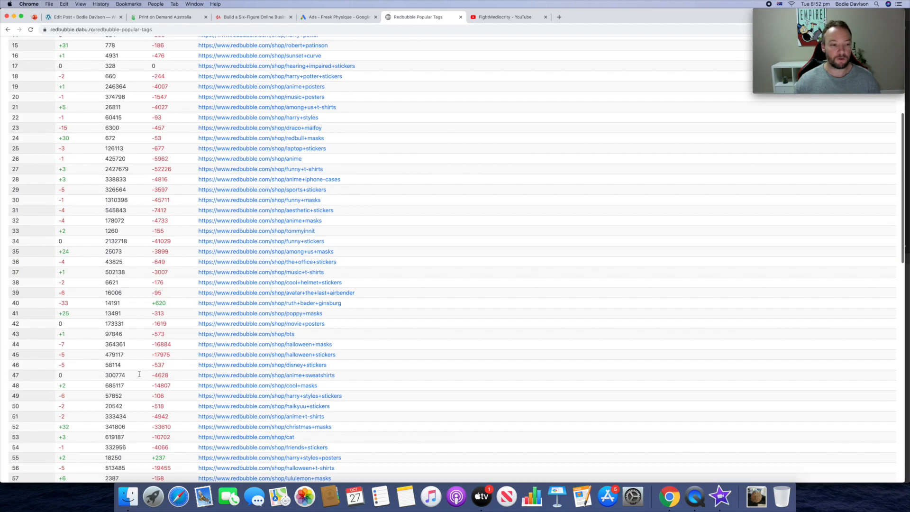
{"action": "scroll", "scroll_direction": "up", "scroll_amount": 3}
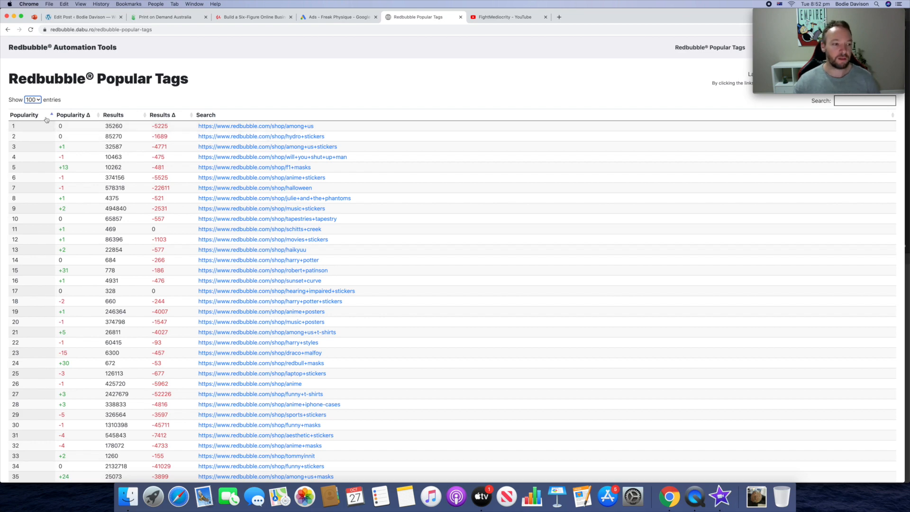
Reverse and restore the Popularity order, then sort by Popularity Δ with biggest gains first.
{"action": "left_click", "coordinate": [25, 115]}
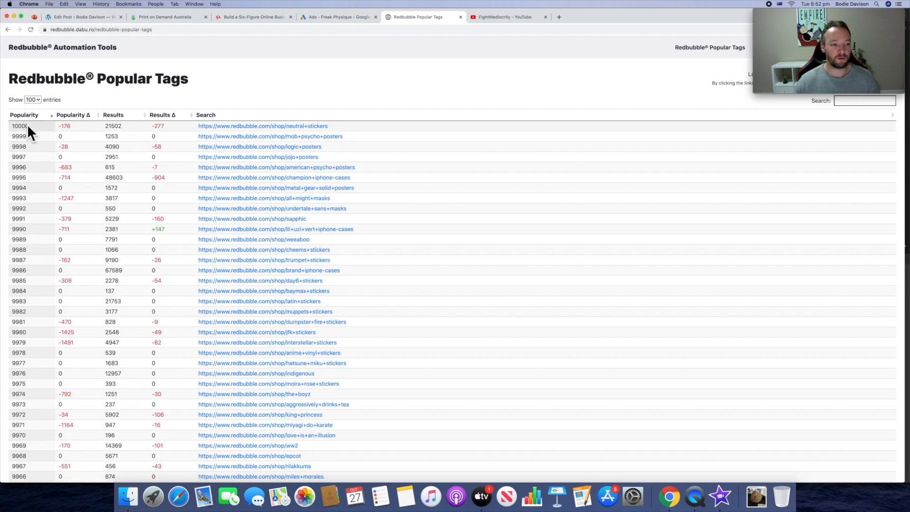
{"action": "mouse_move", "coordinate": [37, 126]}
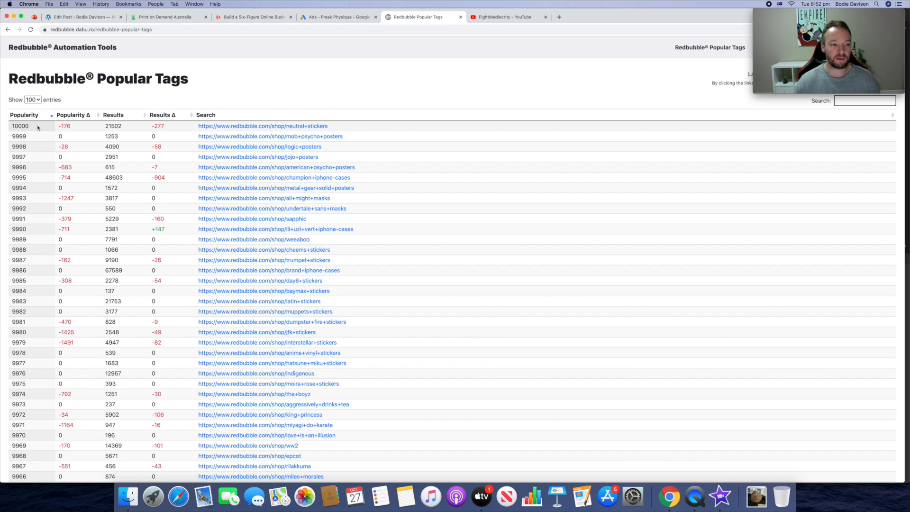
{"action": "left_click", "coordinate": [73, 115]}
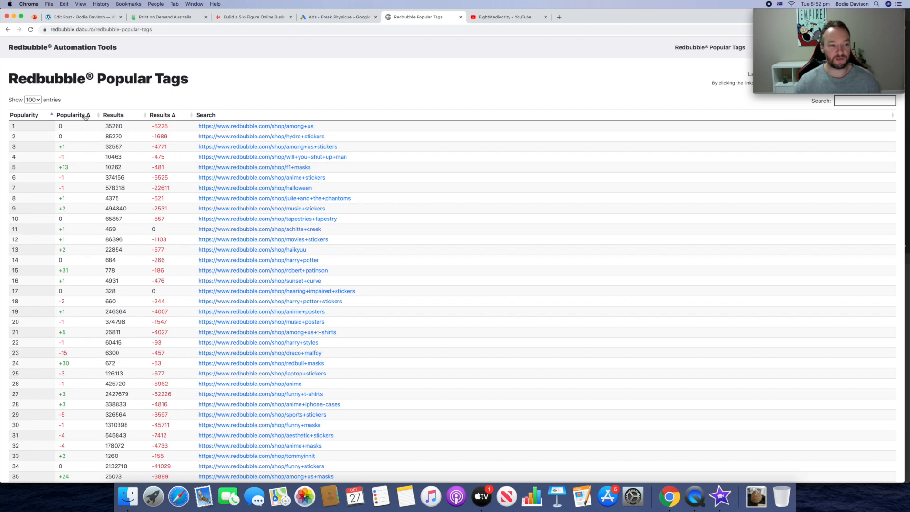
{"action": "left_click", "coordinate": [73, 114]}
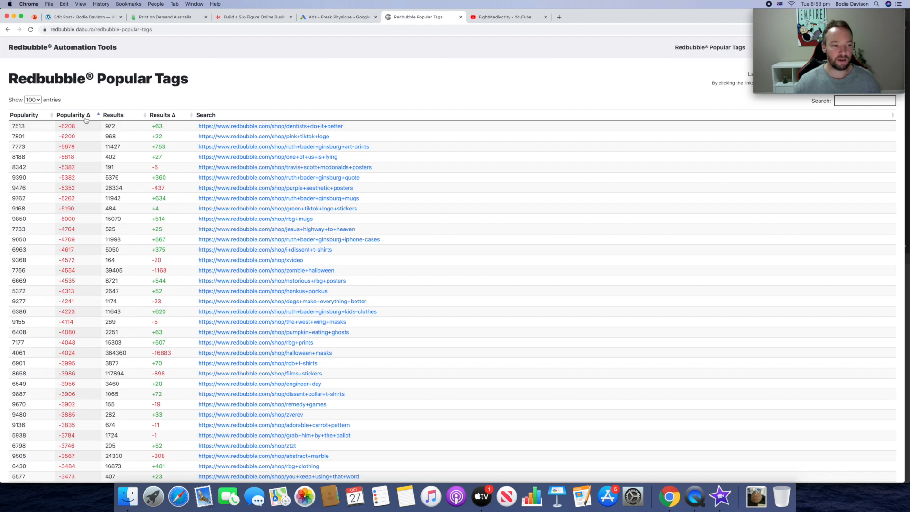
{"action": "left_click", "coordinate": [73, 115]}
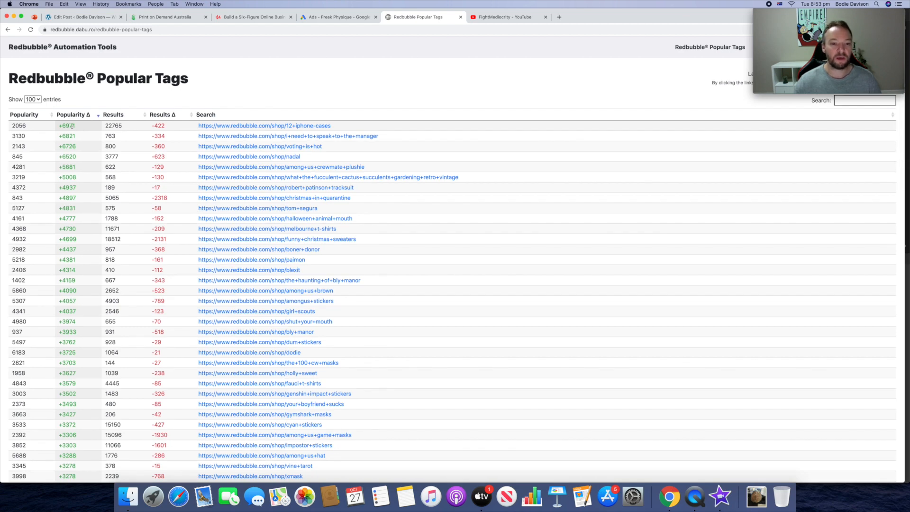
{"action": "mouse_move", "coordinate": [340, 127]}
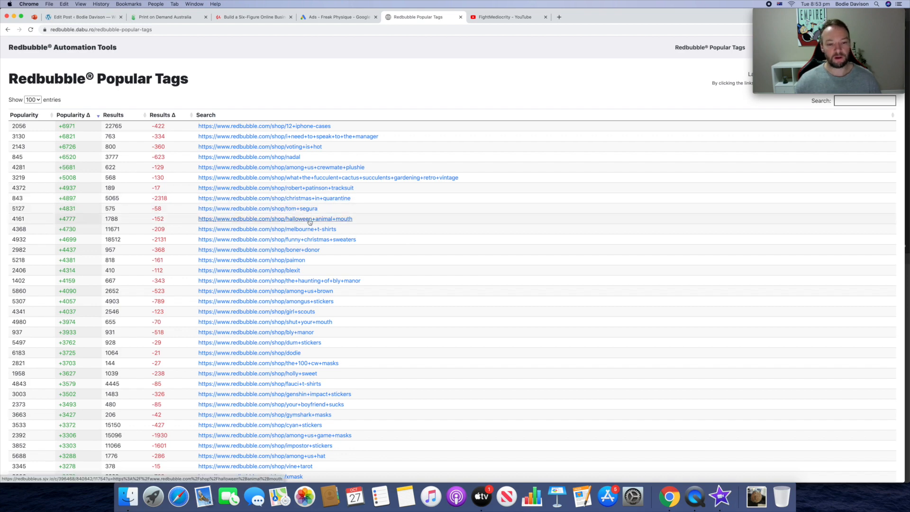
{"action": "mouse_move", "coordinate": [292, 241]}
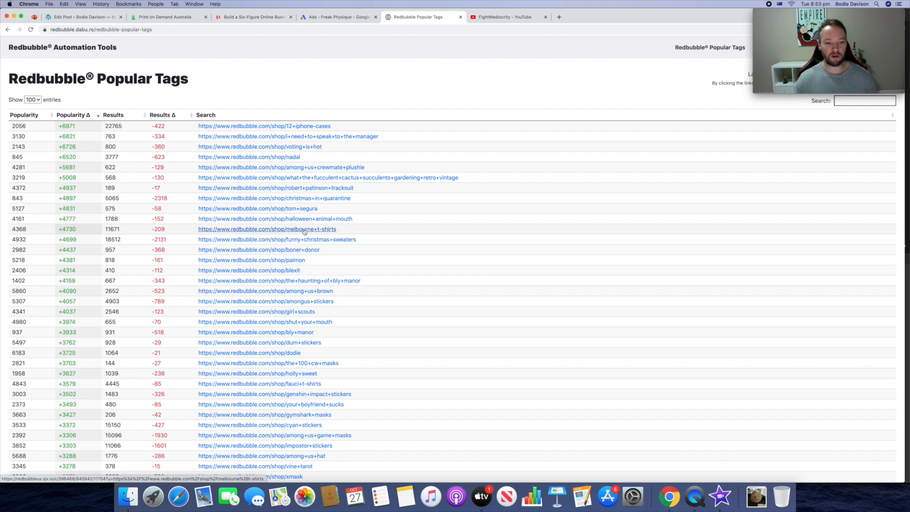
Sort by Popularity ascending so rank 1, among+us, heads the table.
{"action": "left_click", "coordinate": [73, 115]}
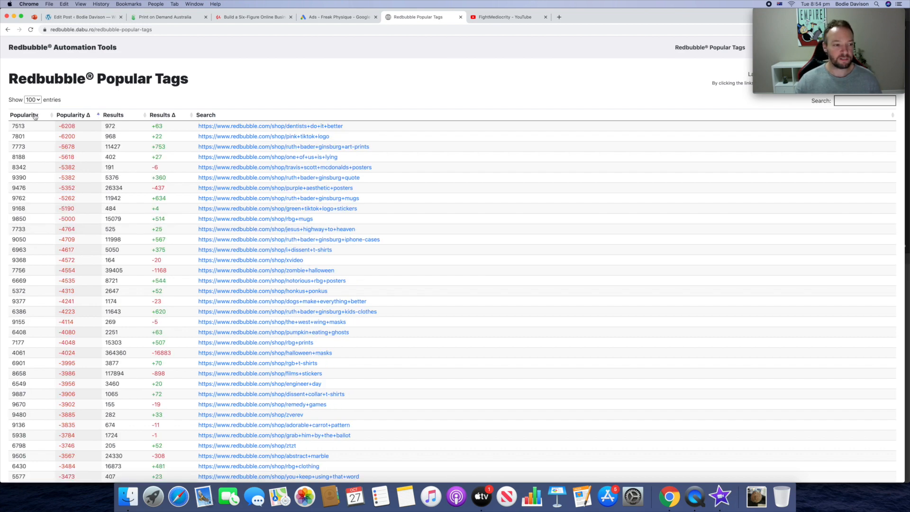
{"action": "left_click", "coordinate": [24, 114]}
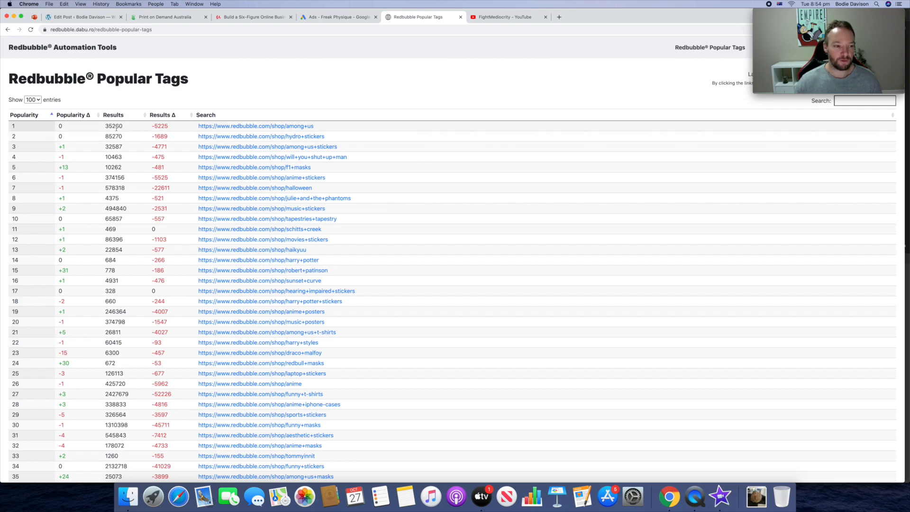
{"action": "mouse_move", "coordinate": [128, 130]}
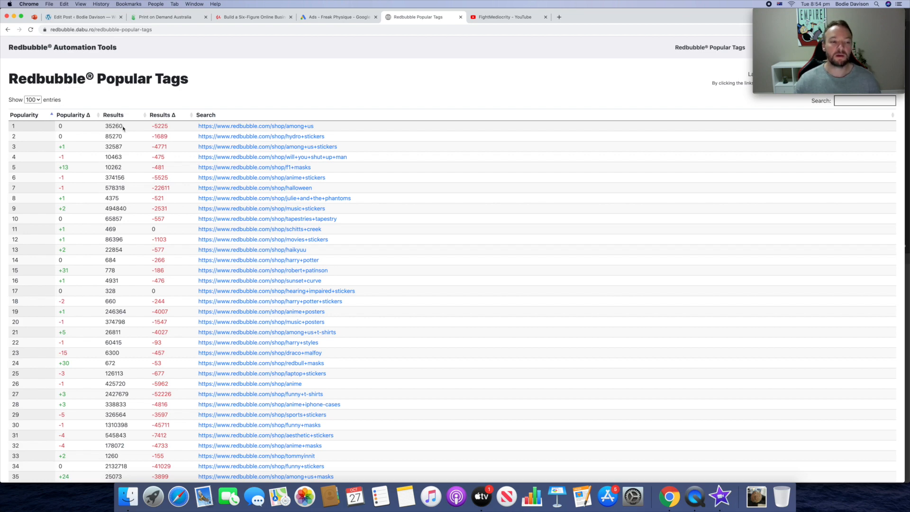
{"action": "mouse_move", "coordinate": [93, 124]}
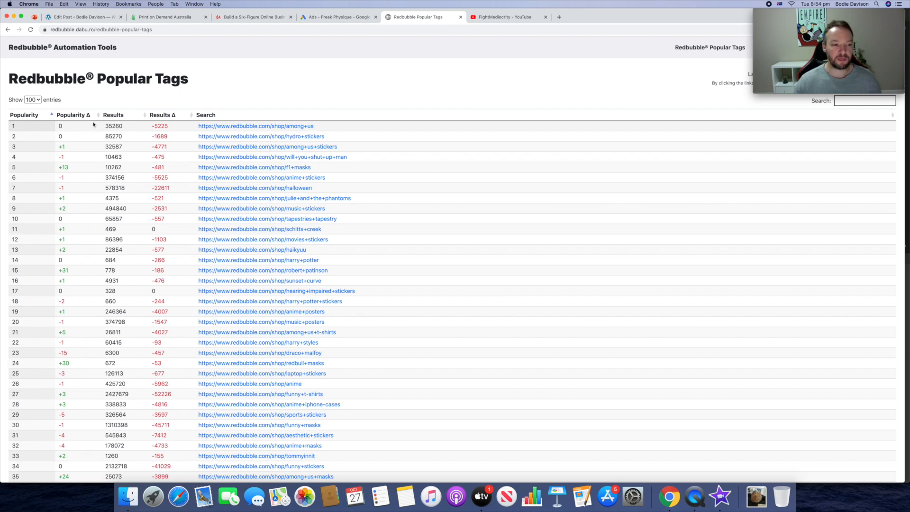
{"action": "mouse_move", "coordinate": [76, 154]}
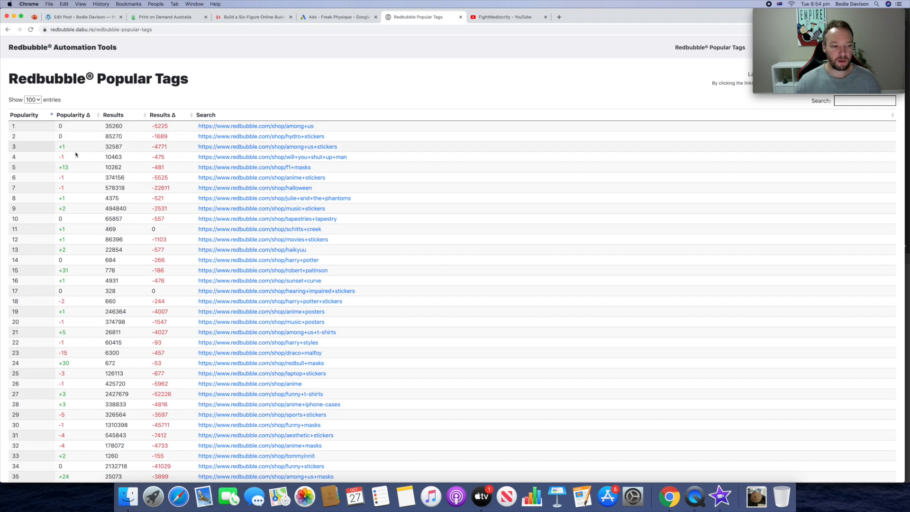
{"action": "mouse_move", "coordinate": [120, 229]}
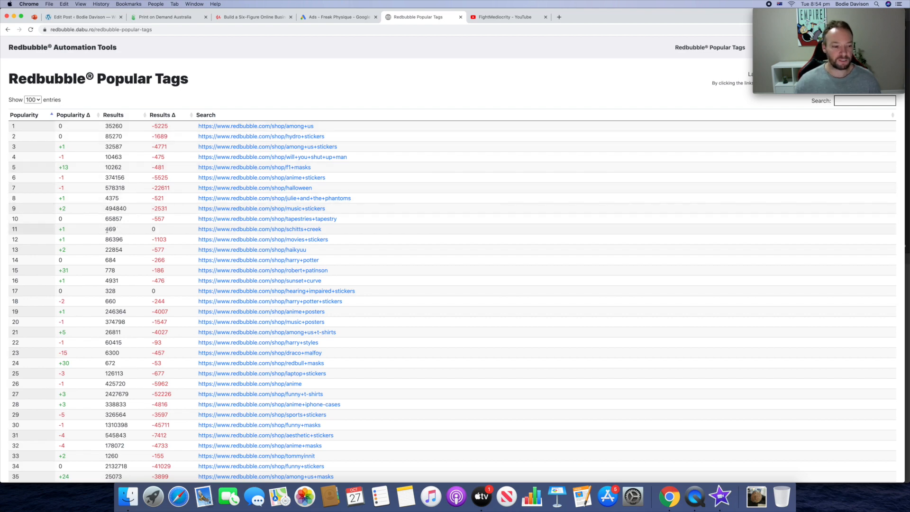
{"action": "mouse_move", "coordinate": [83, 199]}
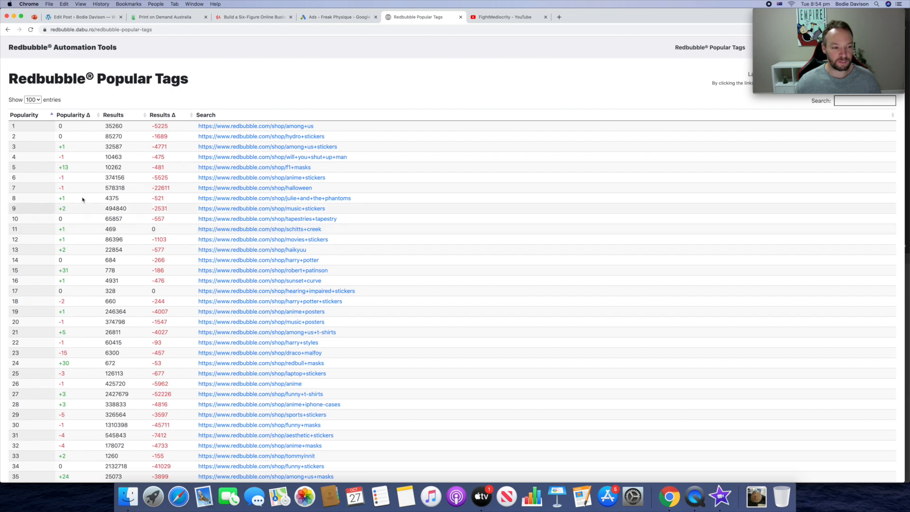
Sort by Popularity Δ descending, 12+iphone-cases first, and review further gainers.
{"action": "left_click", "coordinate": [73, 115]}
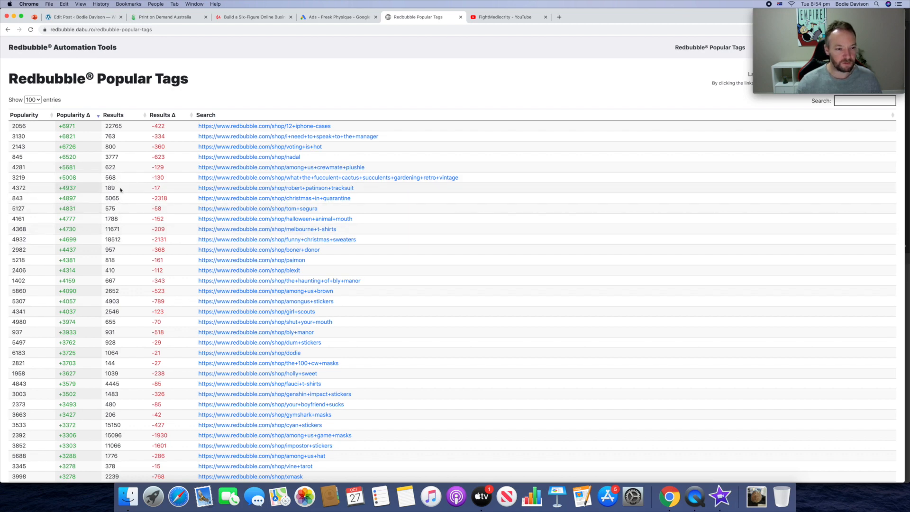
{"action": "mouse_move", "coordinate": [275, 187]}
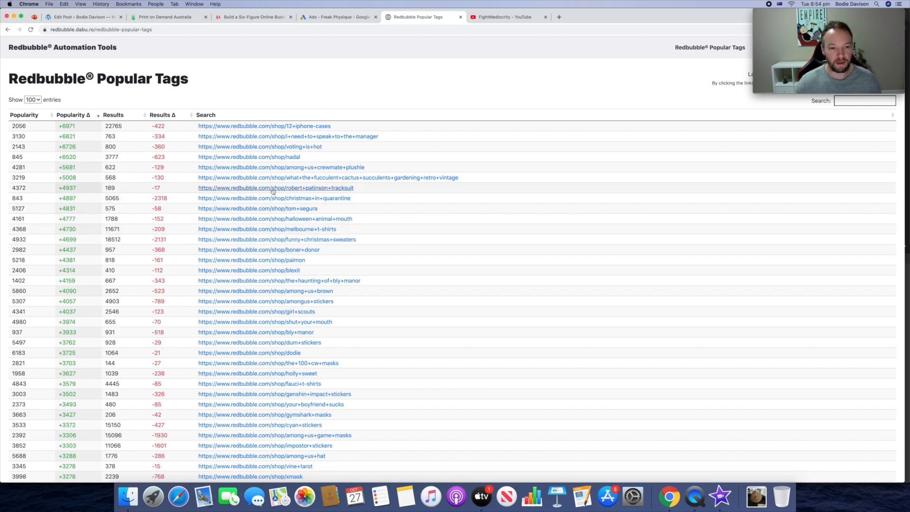
{"action": "mouse_move", "coordinate": [275, 188]}
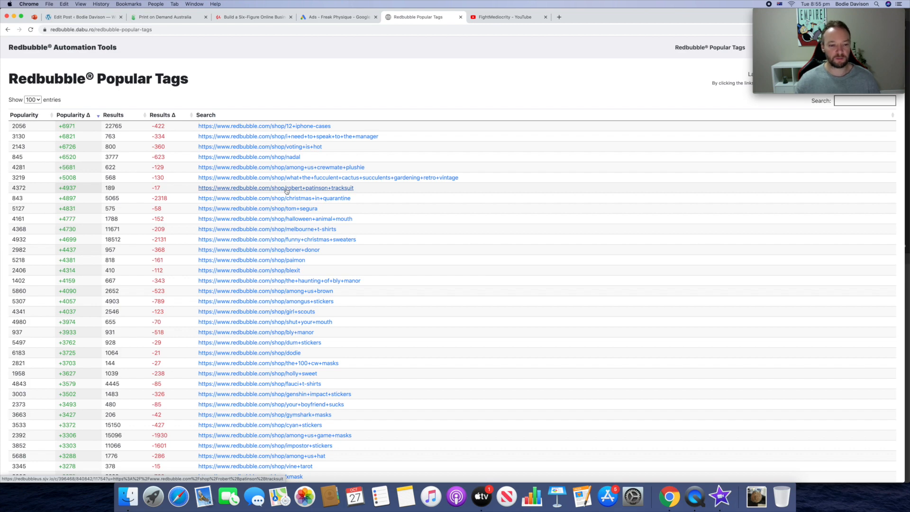
{"action": "mouse_move", "coordinate": [86, 193]}
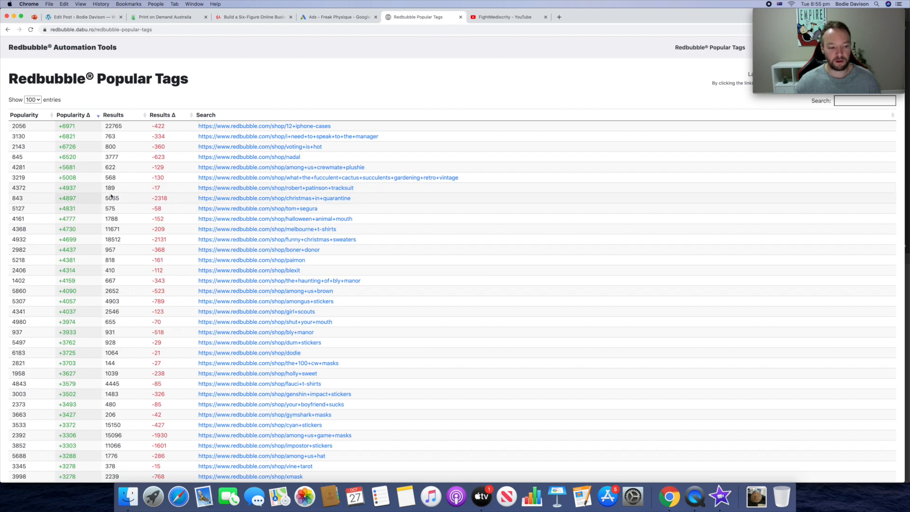
{"action": "mouse_move", "coordinate": [276, 187]}
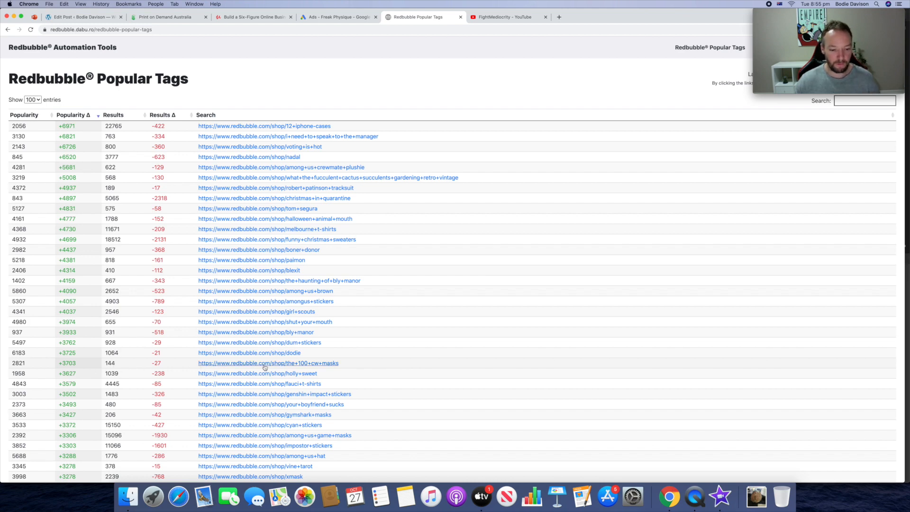
{"action": "mouse_move", "coordinate": [311, 363]}
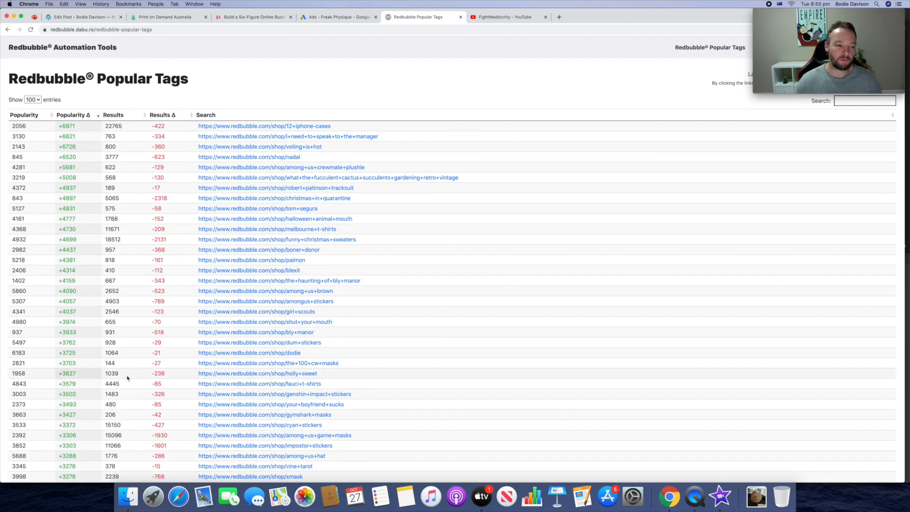
{"action": "mouse_move", "coordinate": [102, 185]}
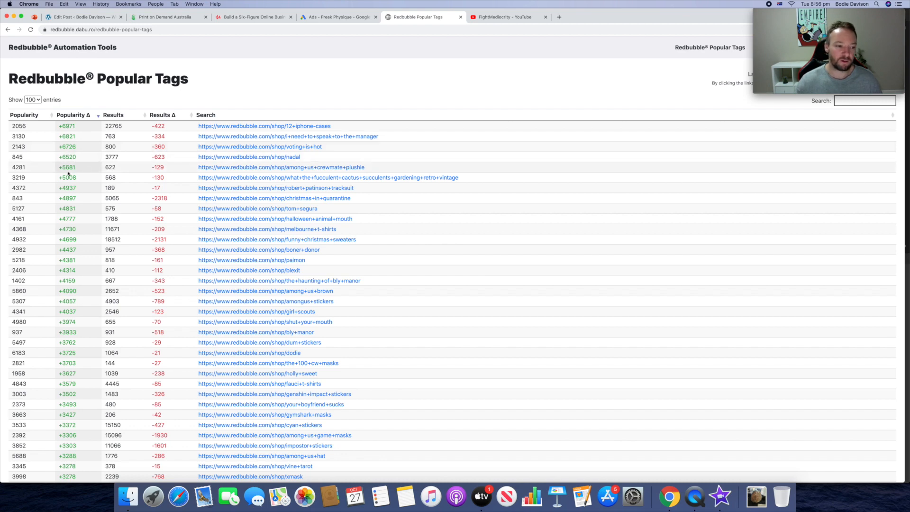
{"action": "mouse_move", "coordinate": [104, 259]}
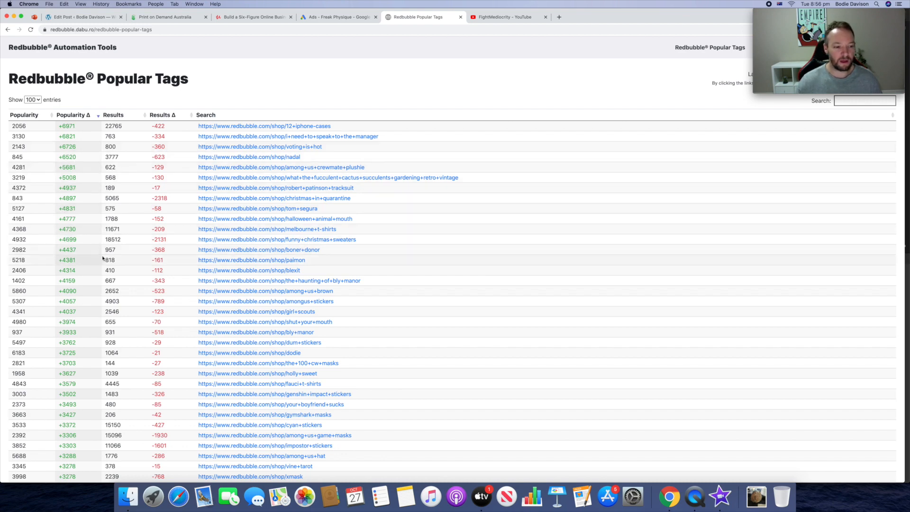
{"action": "mouse_move", "coordinate": [117, 275]}
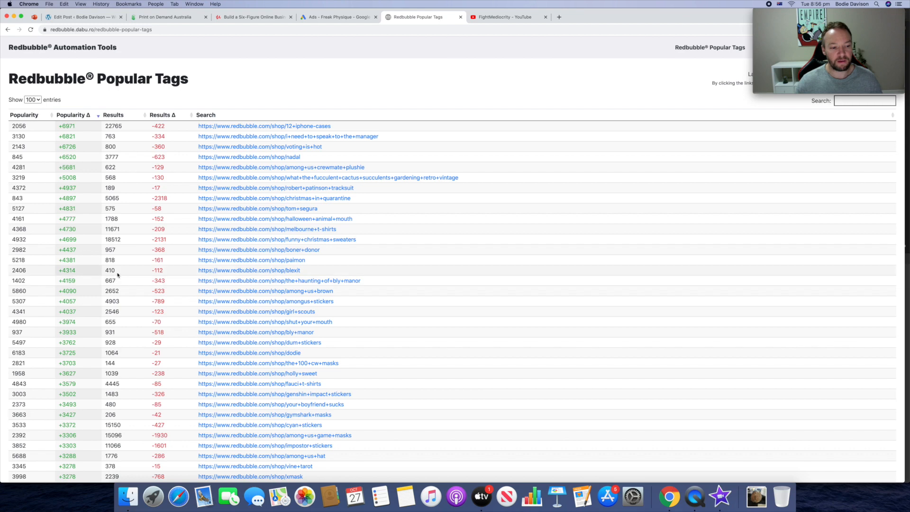
{"action": "mouse_move", "coordinate": [126, 331]}
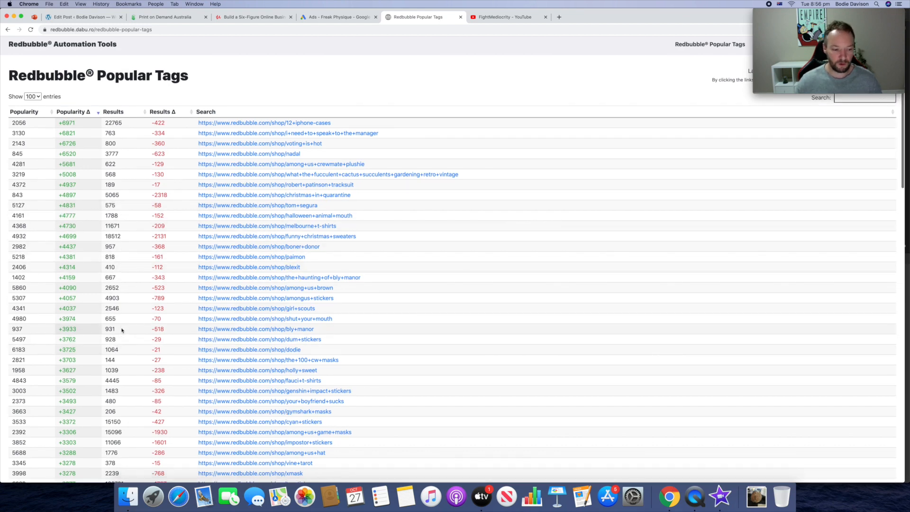
{"action": "scroll", "scroll_direction": "down", "scroll_amount": 3}
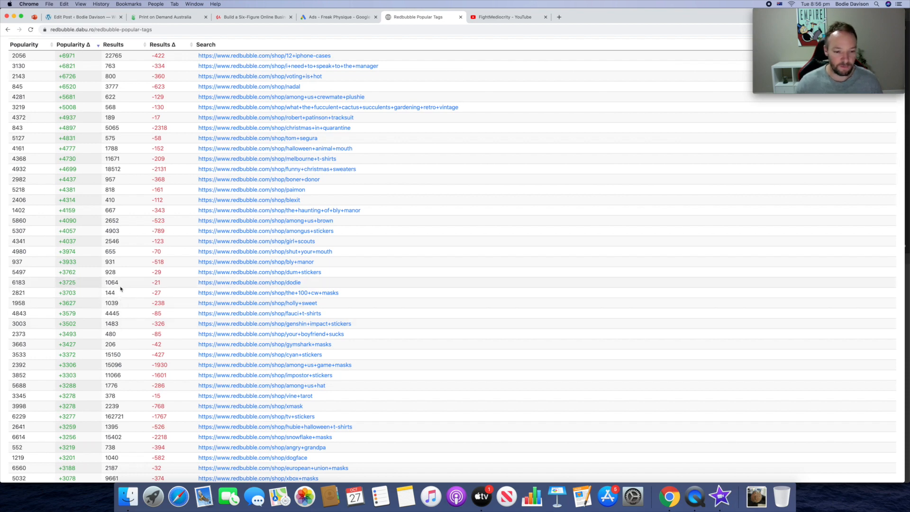
{"action": "mouse_move", "coordinate": [110, 293]}
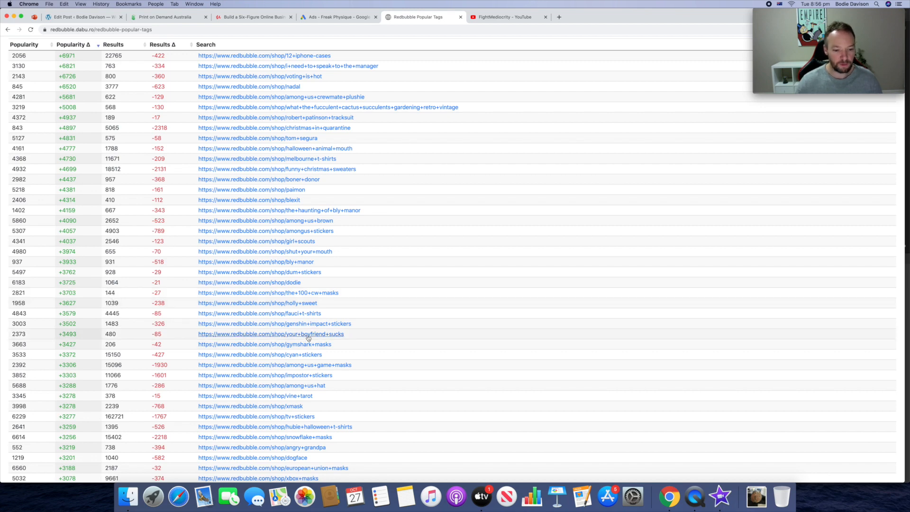
{"action": "mouse_move", "coordinate": [286, 334]}
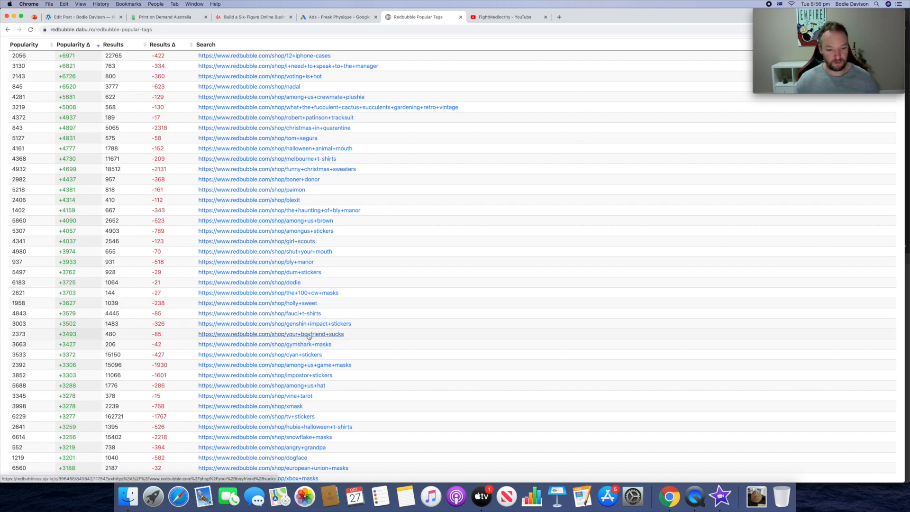
Open the your+boyfriend+sucks tag's Redbubble search and browse its 521 products.
{"action": "left_click", "coordinate": [271, 333]}
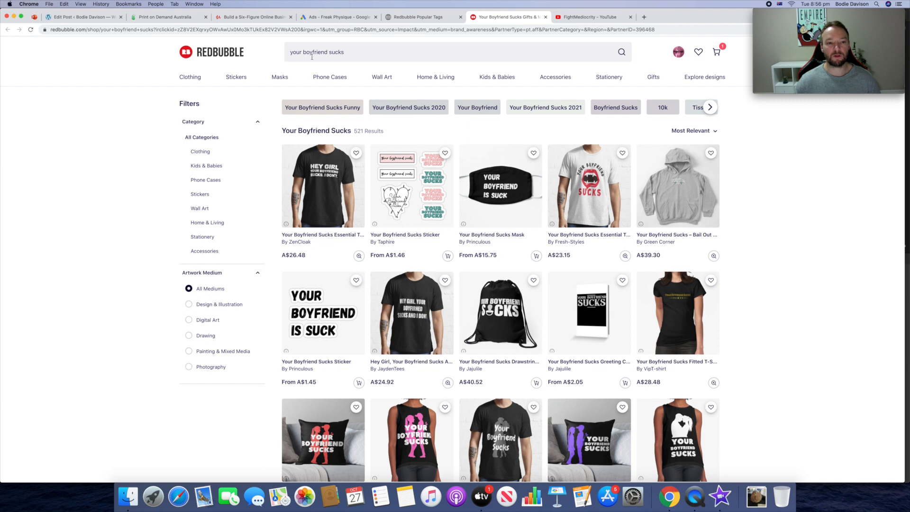
{"action": "mouse_move", "coordinate": [437, 259]}
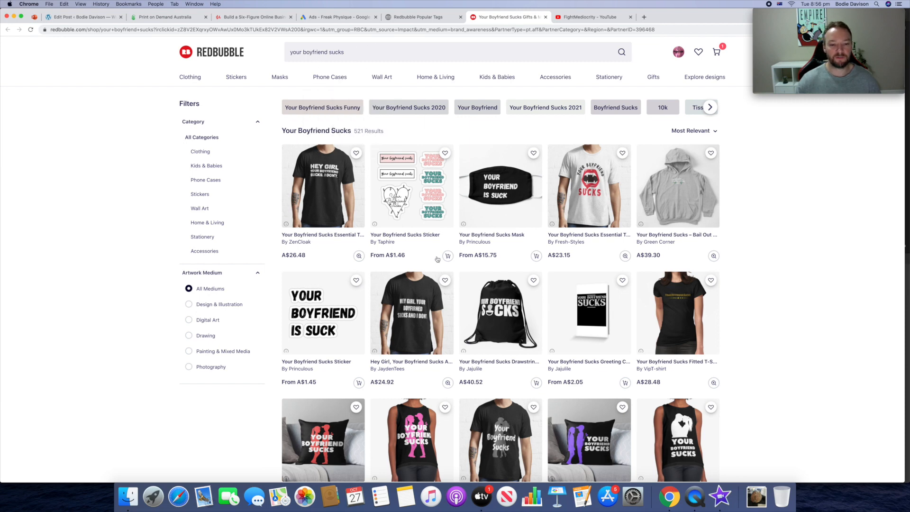
{"action": "scroll", "scroll_direction": "down", "scroll_amount": 3}
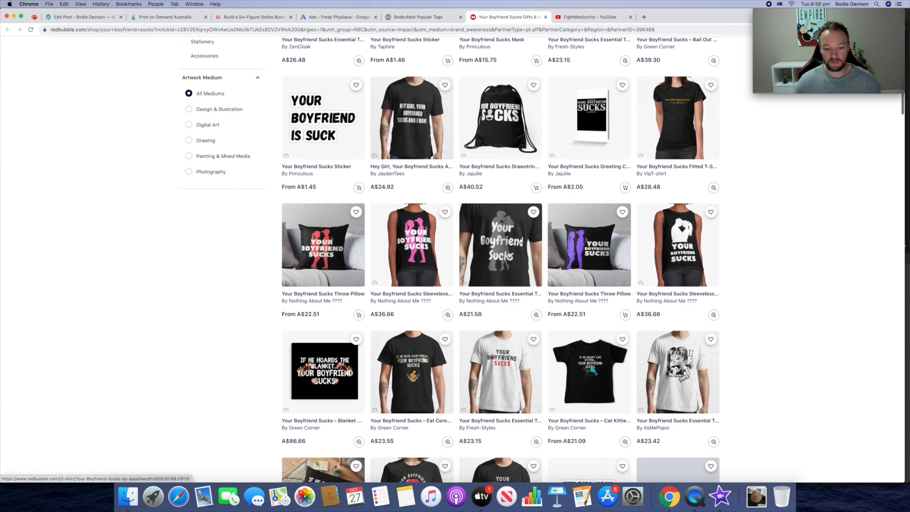
{"action": "scroll", "scroll_direction": "down", "scroll_amount": 3}
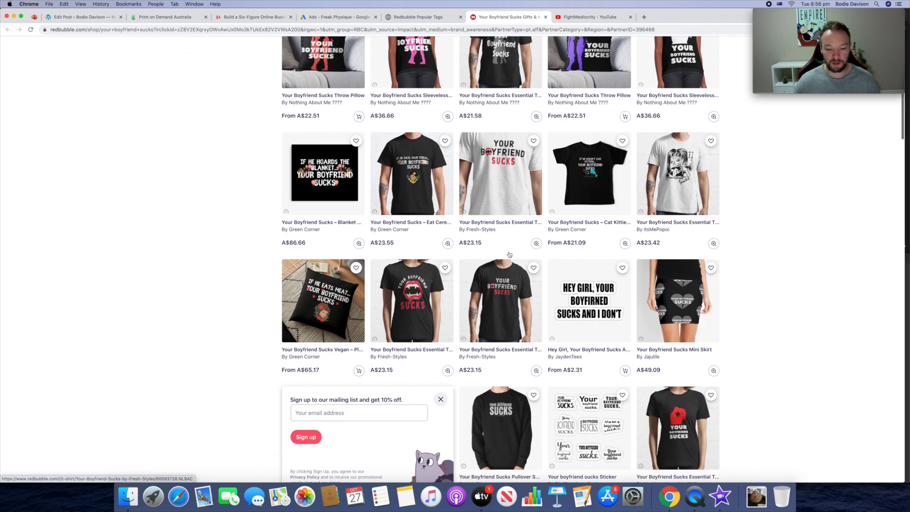
{"action": "scroll", "scroll_direction": "down", "scroll_amount": 3}
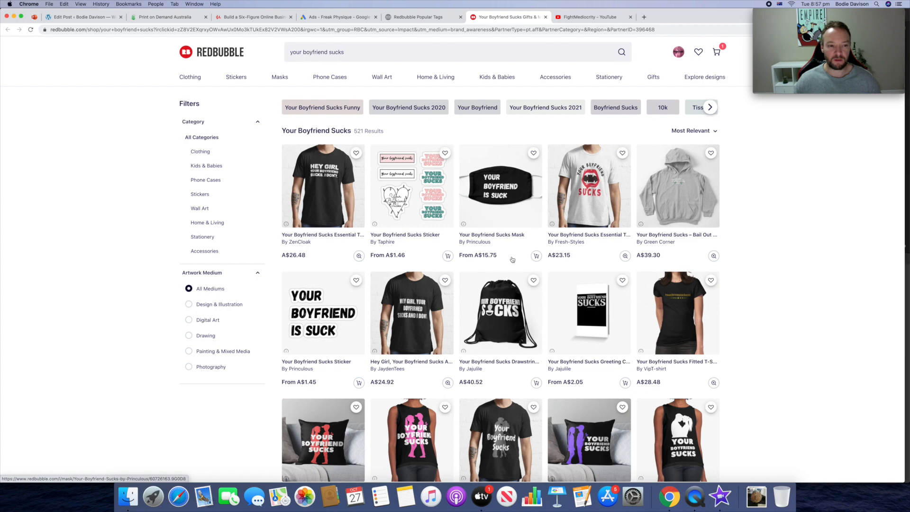
{"action": "scroll", "scroll_direction": "down", "scroll_amount": 3}
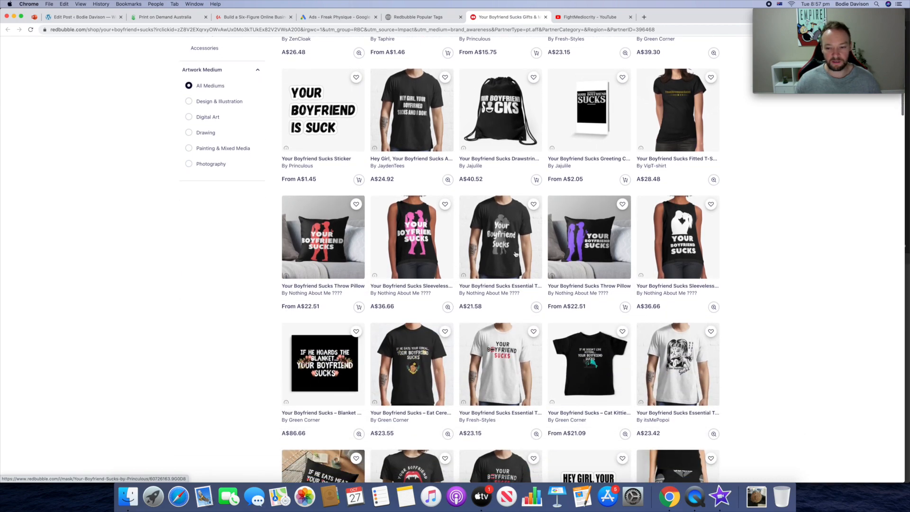
{"action": "scroll", "scroll_direction": "down", "scroll_amount": 3}
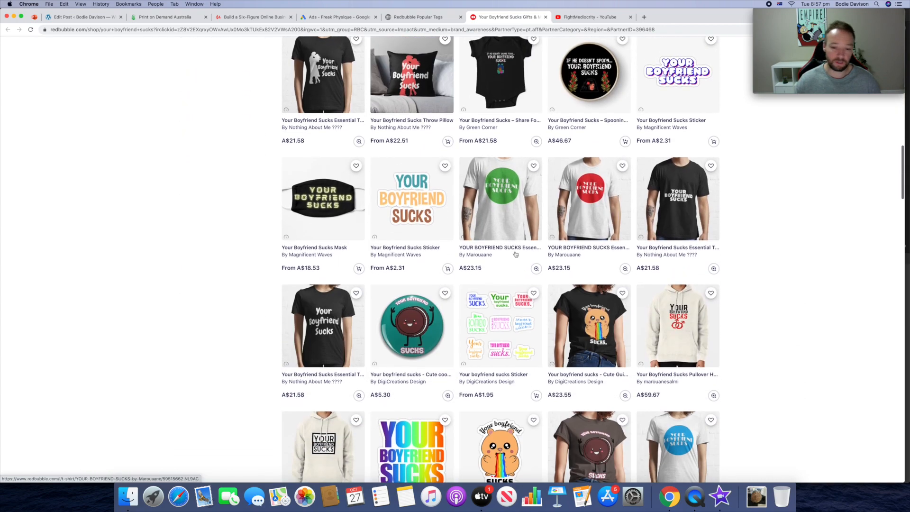
{"action": "scroll", "scroll_direction": "down", "scroll_amount": 3}
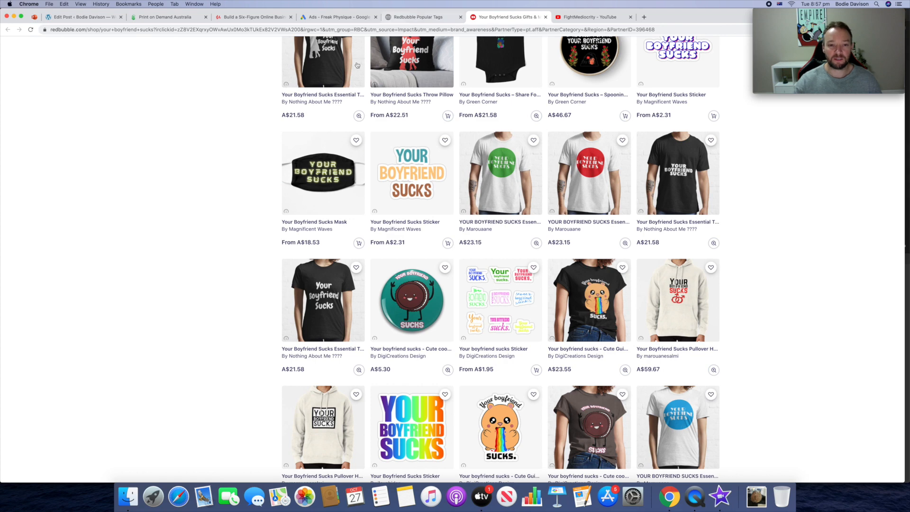
{"action": "left_click", "coordinate": [423, 16]}
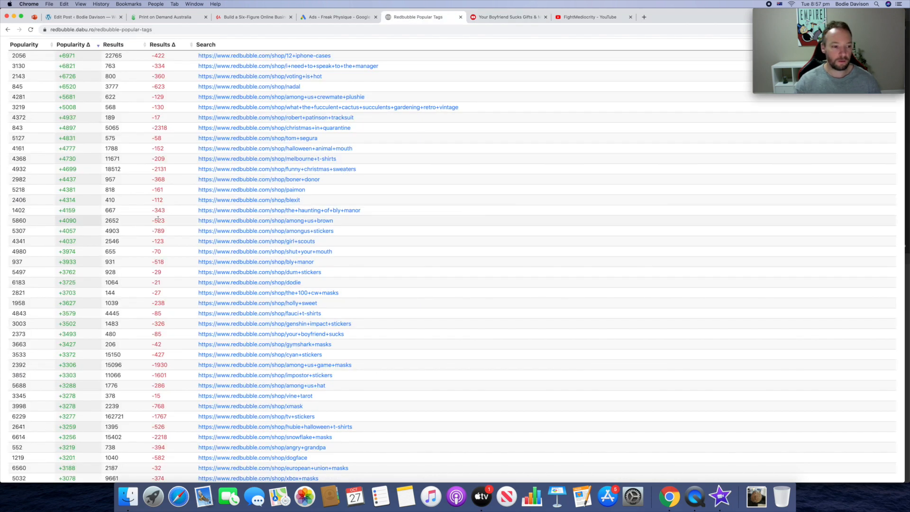
{"action": "mouse_move", "coordinate": [149, 238]}
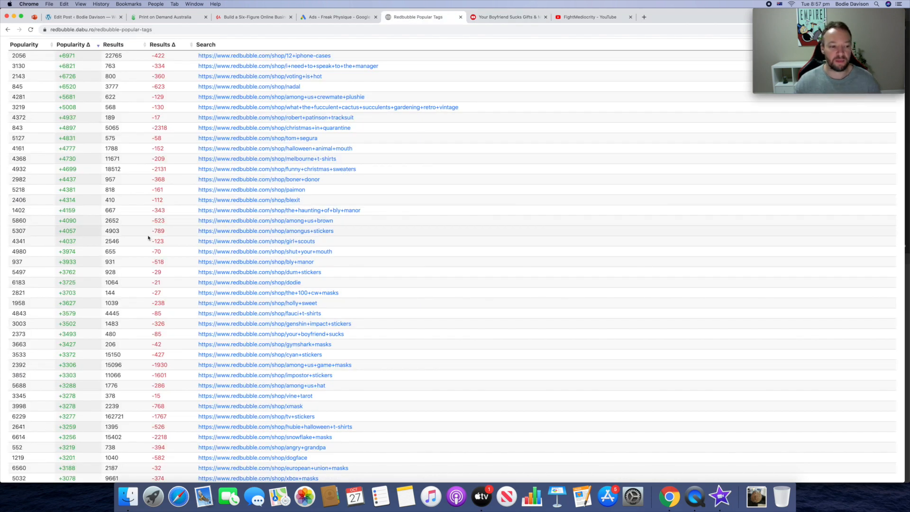
{"action": "mouse_move", "coordinate": [121, 298]}
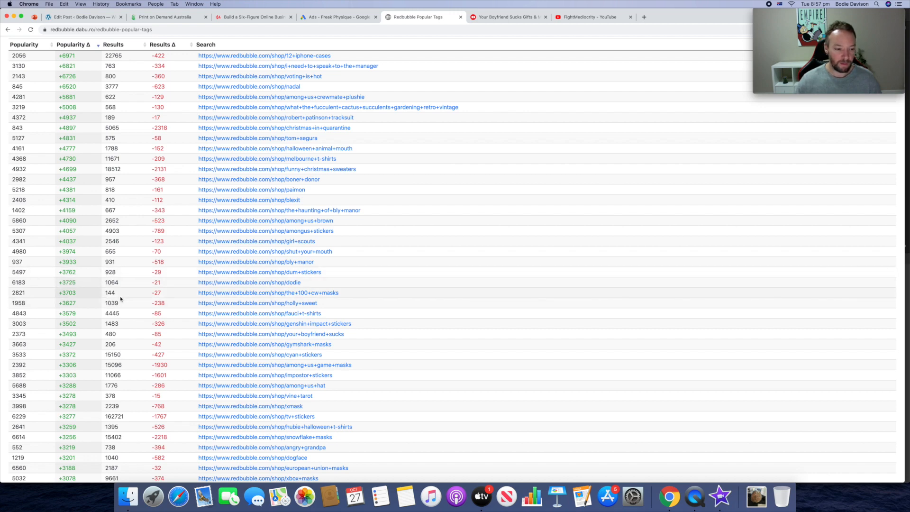
{"action": "scroll", "scroll_direction": "down", "scroll_amount": 3}
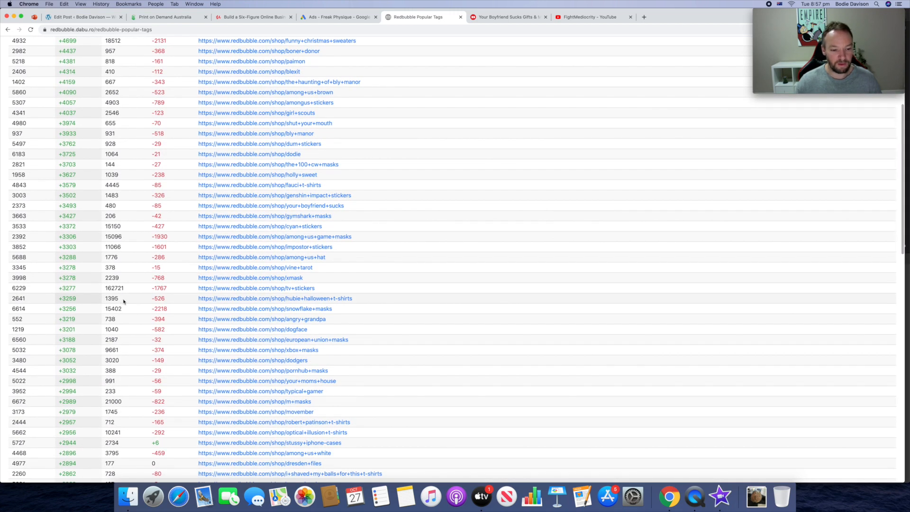
{"action": "scroll", "scroll_direction": "down", "scroll_amount": 3}
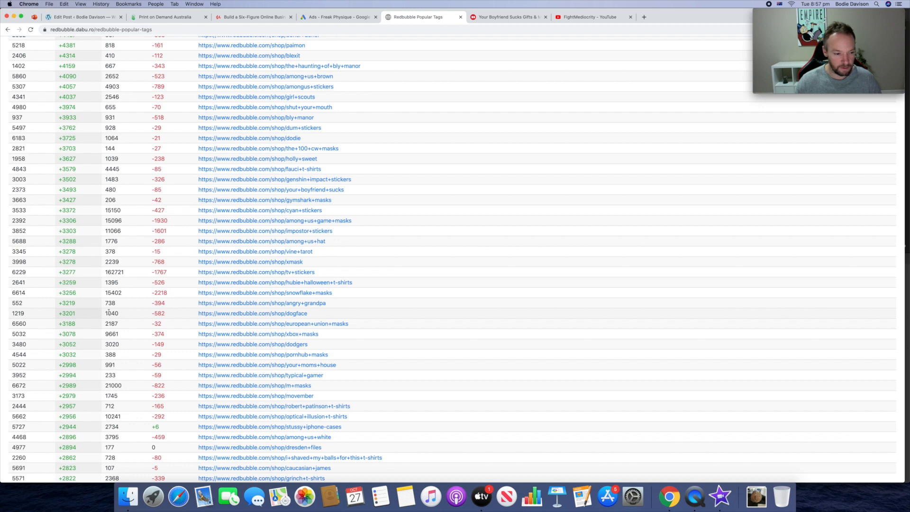
{"action": "mouse_move", "coordinate": [261, 314]}
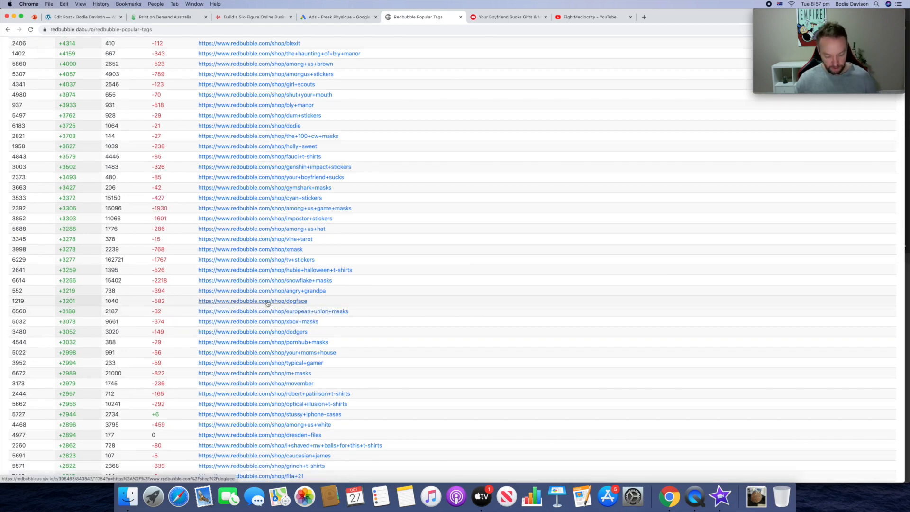
Open the dogface tag's Redbubble search and browse its 1,184 products.
{"action": "left_click", "coordinate": [252, 301]}
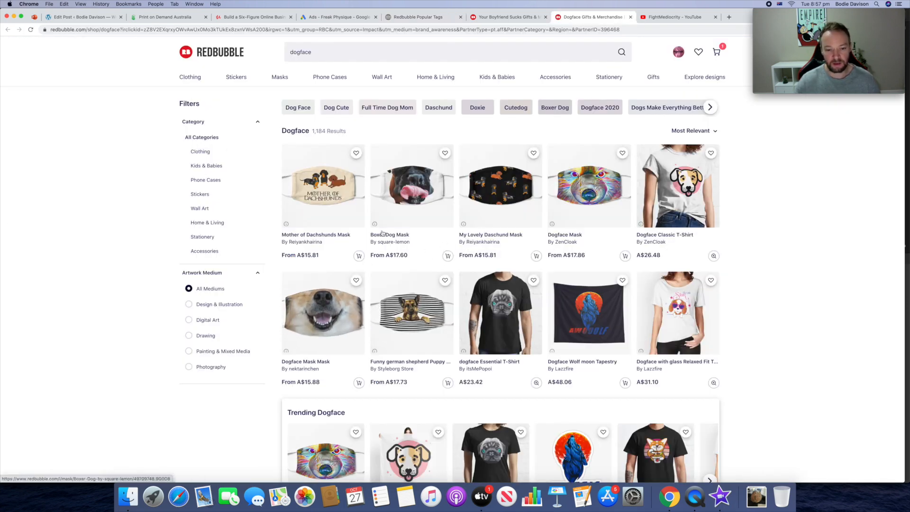
{"action": "scroll", "scroll_direction": "down", "scroll_amount": 3}
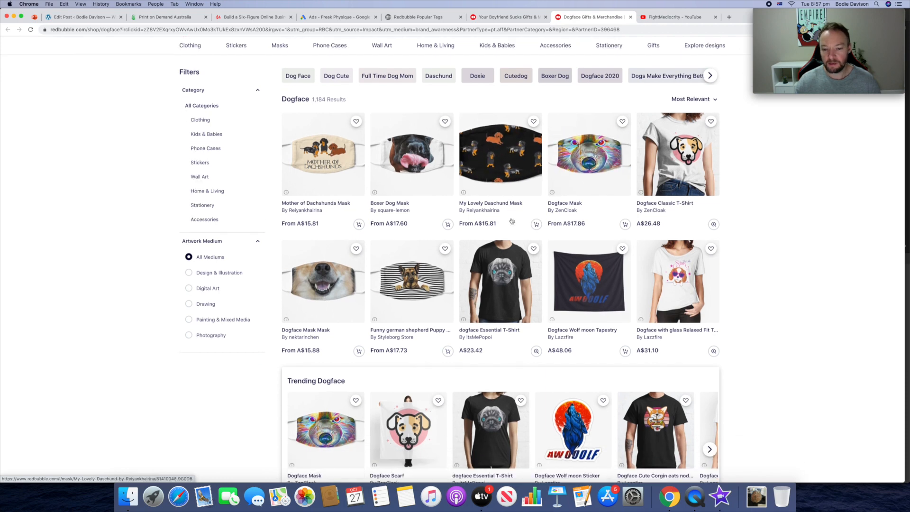
{"action": "scroll", "scroll_direction": "down", "scroll_amount": 3}
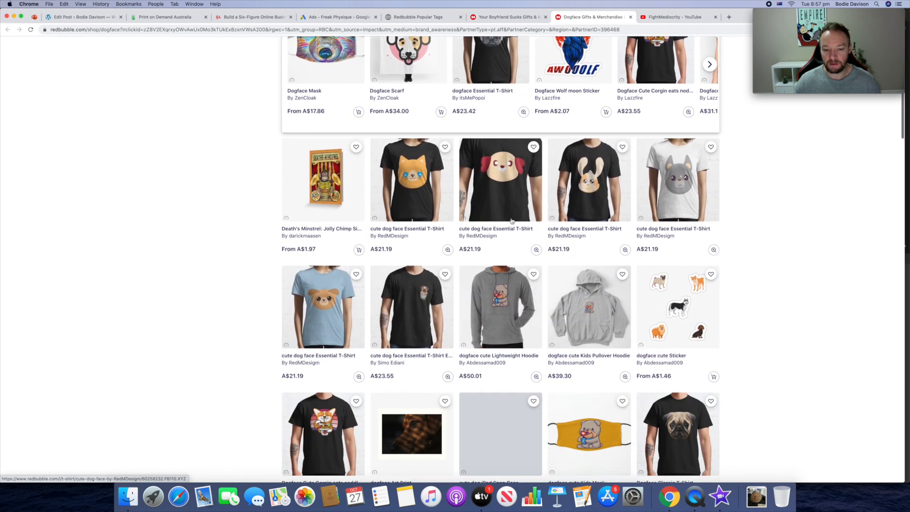
{"action": "scroll", "scroll_direction": "down", "scroll_amount": 3}
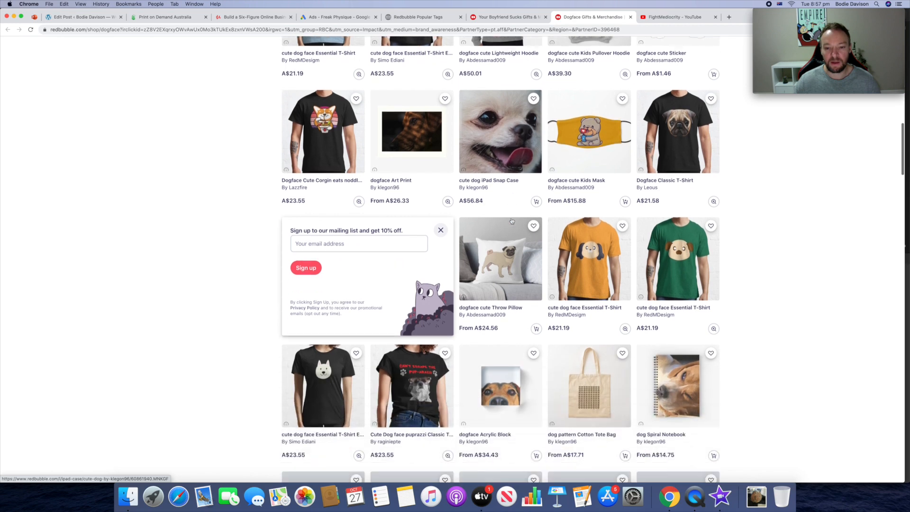
{"action": "scroll", "scroll_direction": "down", "scroll_amount": 3}
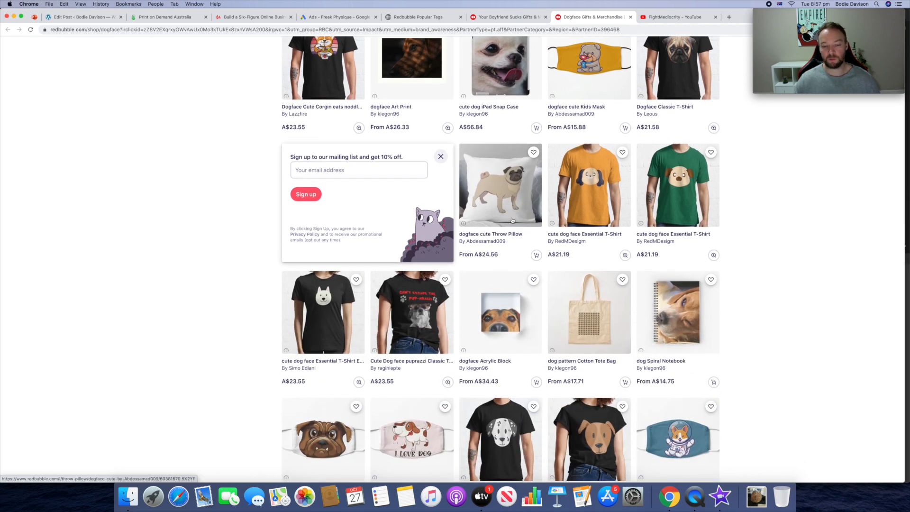
{"action": "scroll", "scroll_direction": "down", "scroll_amount": 3}
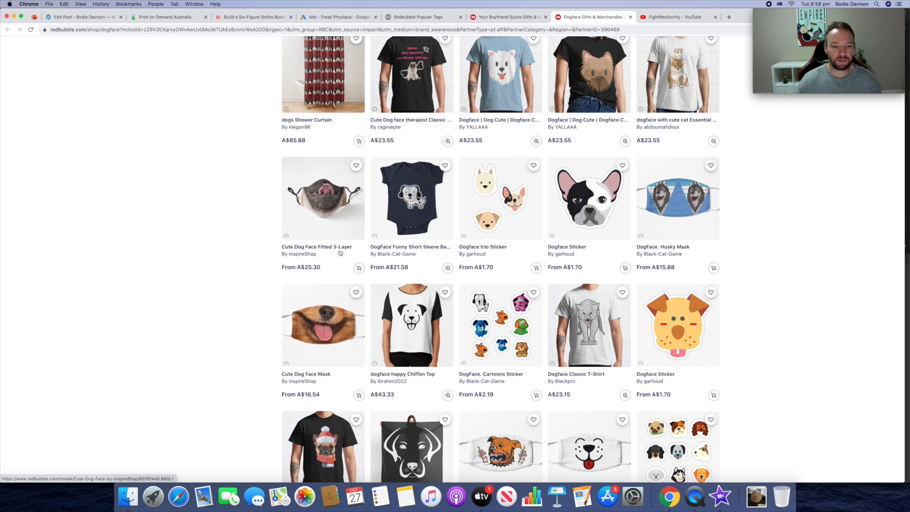
{"action": "scroll", "scroll_direction": "down", "scroll_amount": 3}
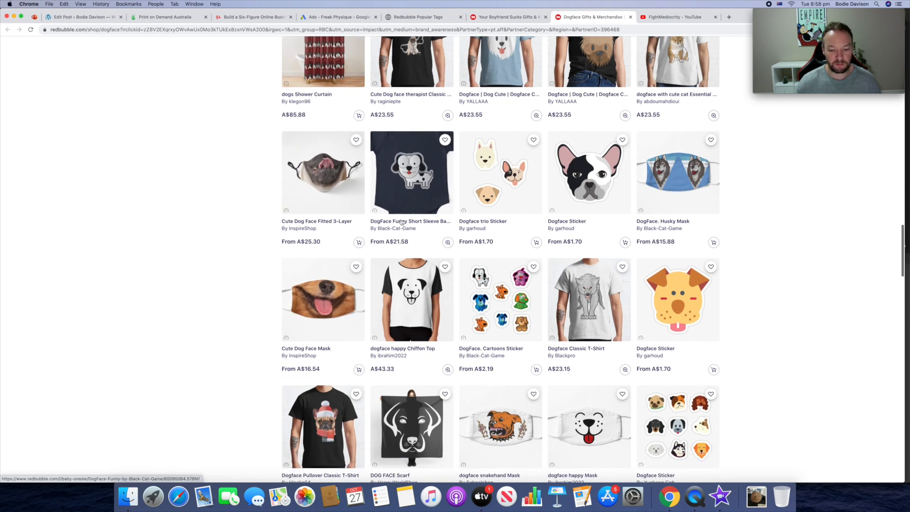
Switch back to the Popular Tags tab and scroll the table ranked with among us first.
{"action": "left_click", "coordinate": [423, 17]}
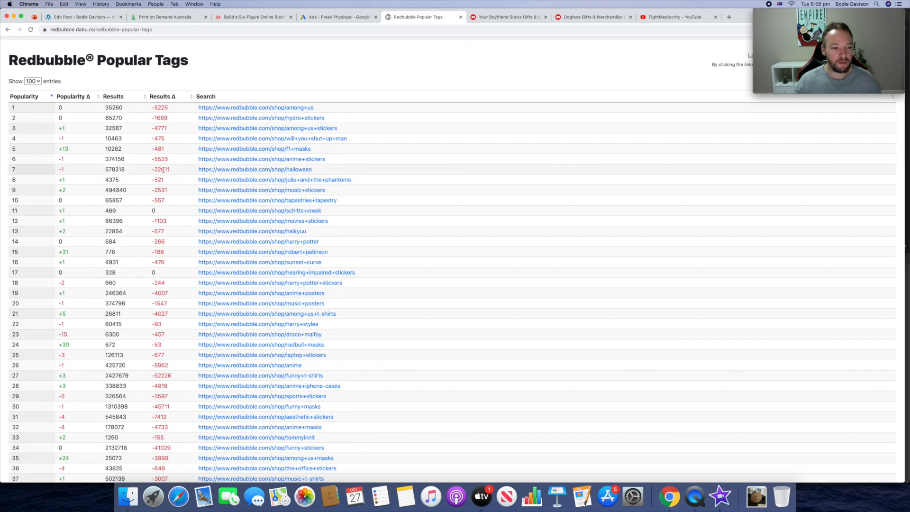
{"action": "mouse_move", "coordinate": [254, 169]}
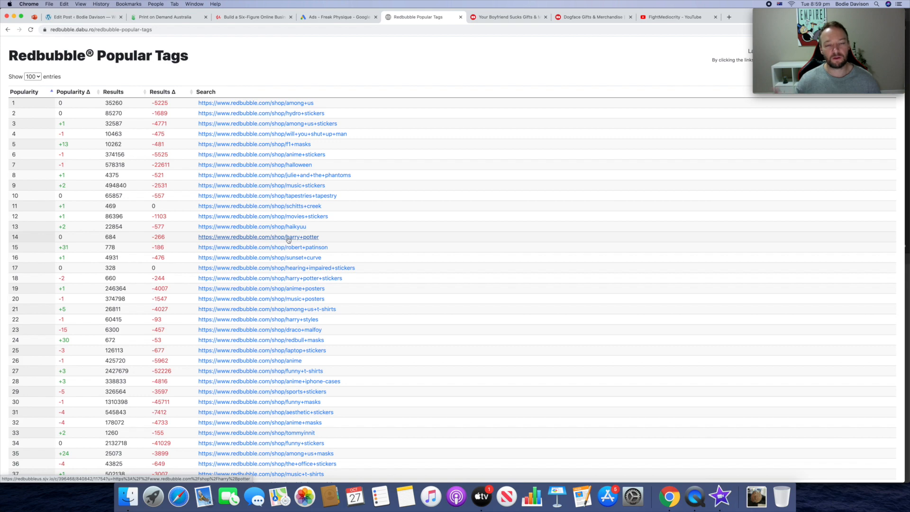
{"action": "scroll", "scroll_direction": "down", "scroll_amount": 3}
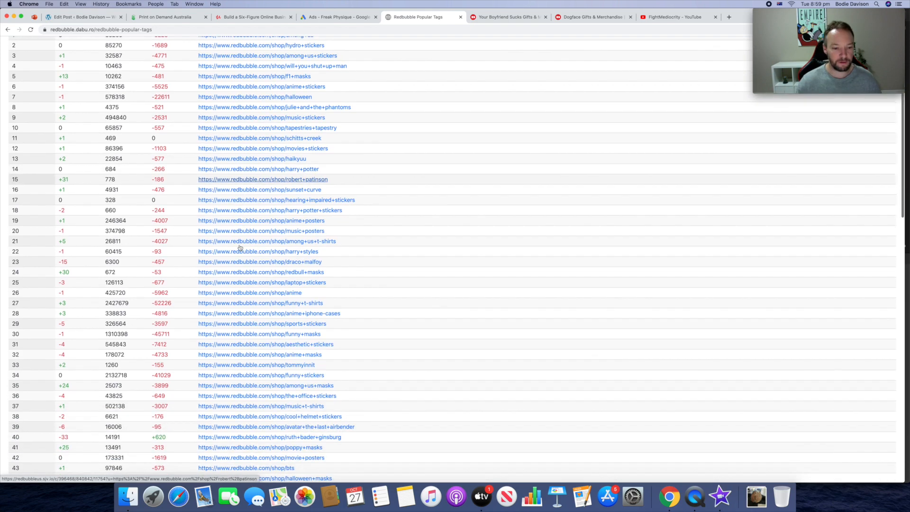
{"action": "scroll", "scroll_direction": "down", "scroll_amount": 3}
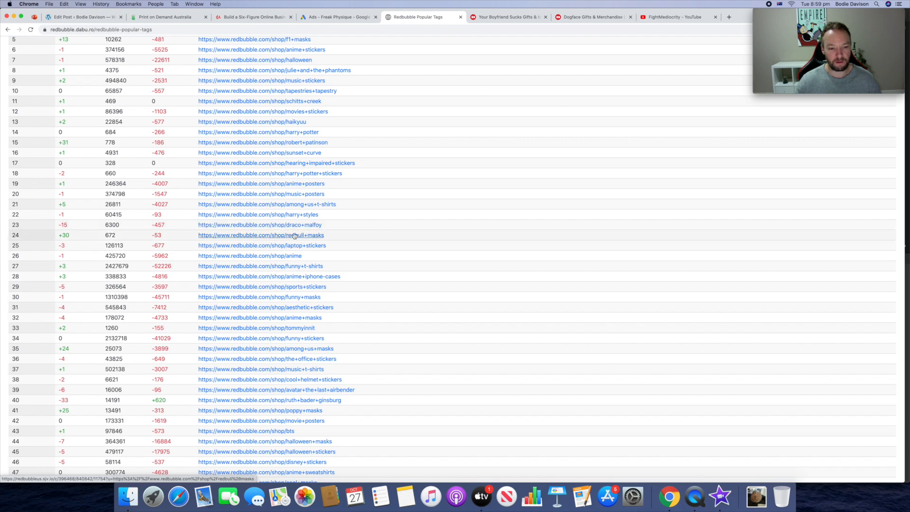
{"action": "mouse_move", "coordinate": [265, 245]}
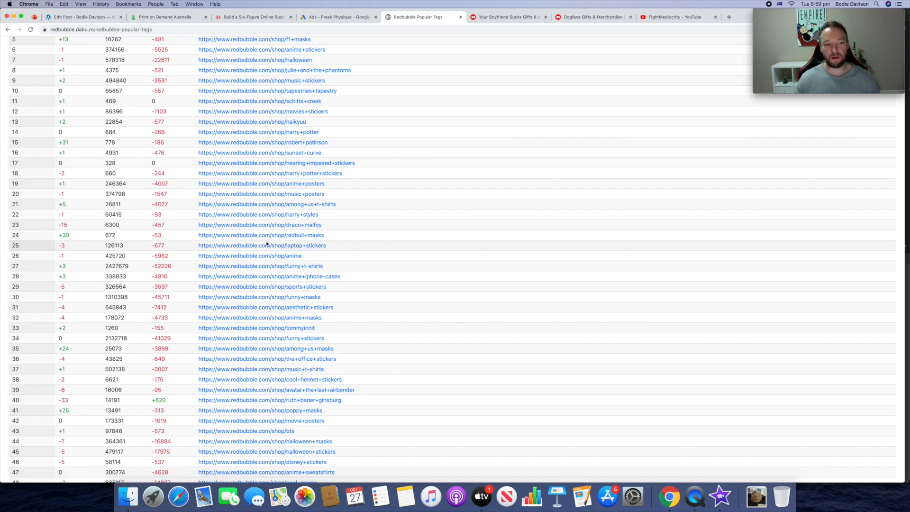
{"action": "scroll", "scroll_direction": "up", "scroll_amount": 3}
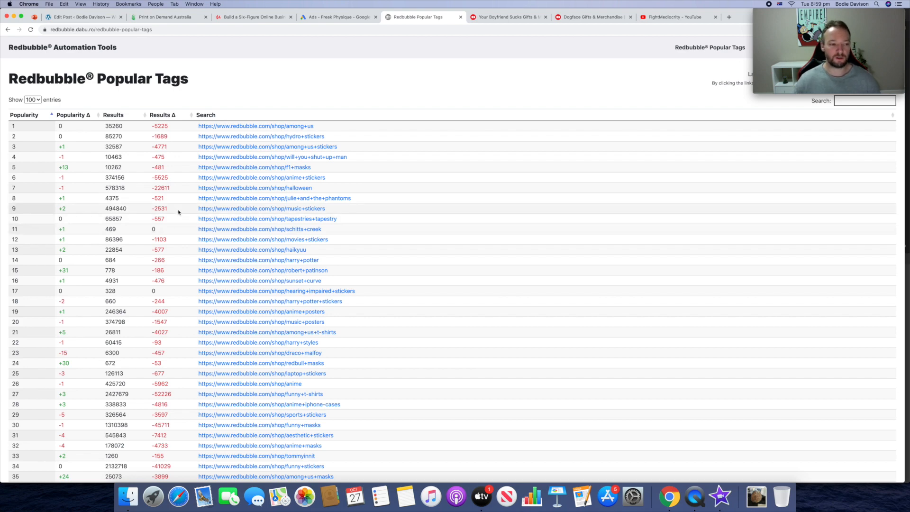
Sort by Results Δ descending, putting jojo at +1897 on top.
{"action": "left_click", "coordinate": [172, 115]}
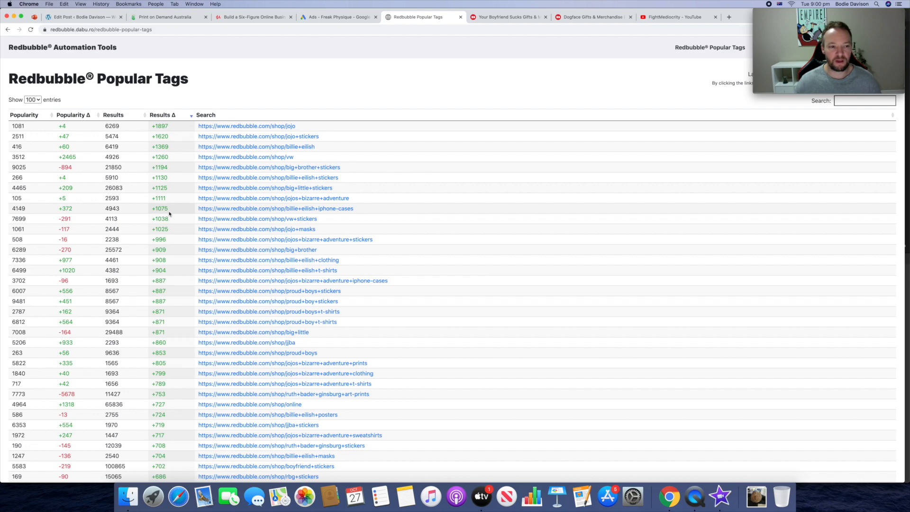
{"action": "mouse_move", "coordinate": [179, 131]}
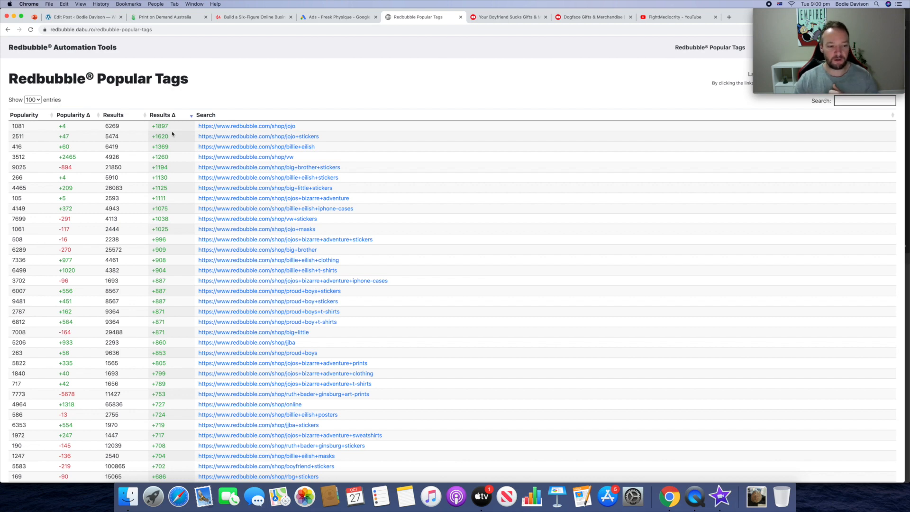
Re-sort the tags table by popularity rank so 'among us' tops the list, then review it.
{"action": "left_click", "coordinate": [24, 115]}
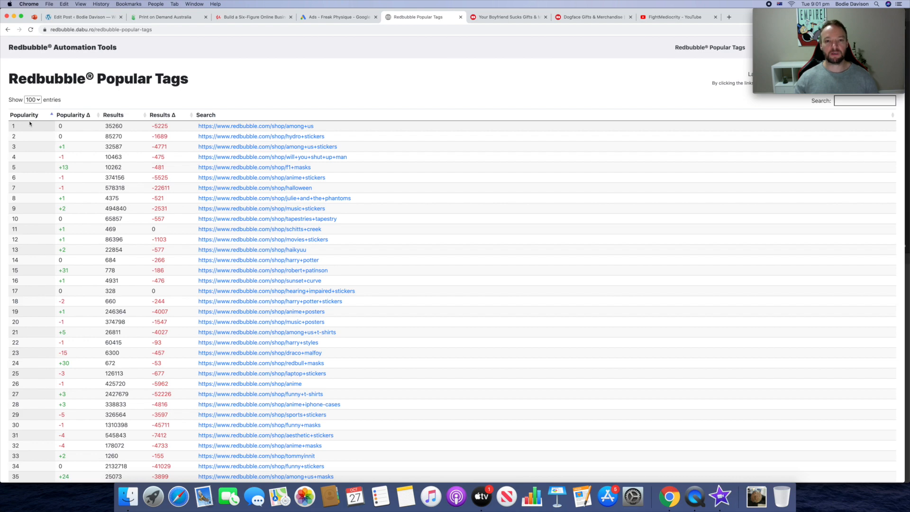
{"action": "mouse_move", "coordinate": [36, 172]}
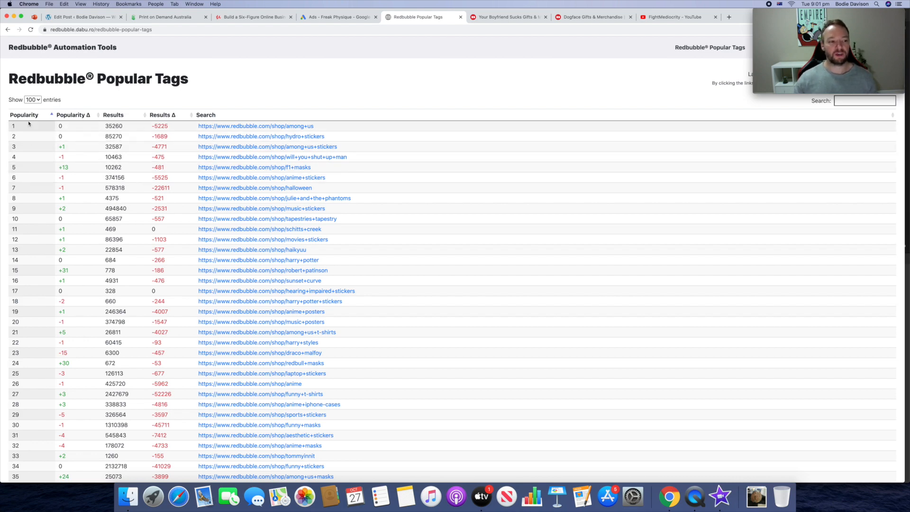
{"action": "mouse_move", "coordinate": [22, 329]}
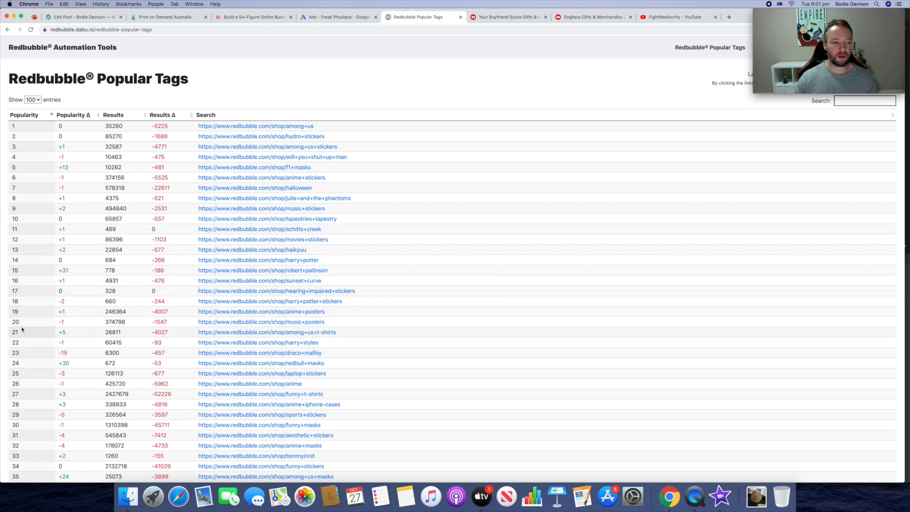
{"action": "mouse_move", "coordinate": [104, 296]}
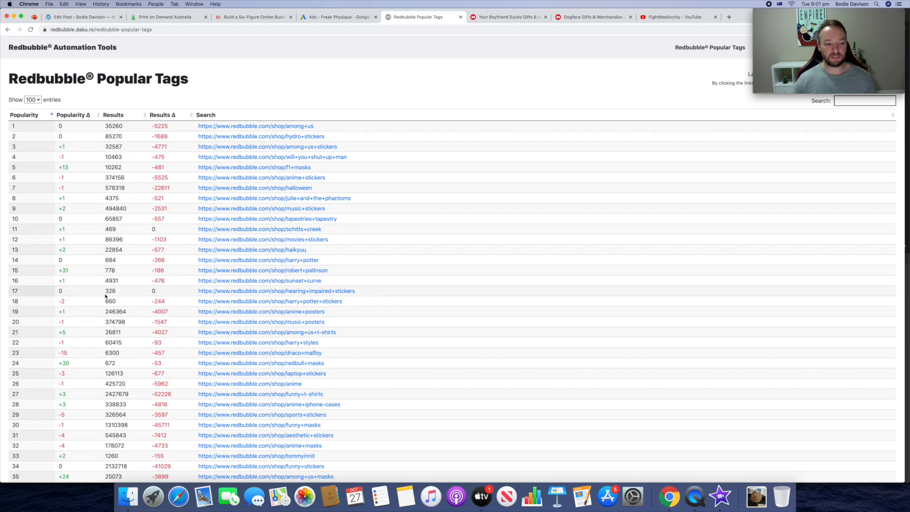
{"action": "mouse_move", "coordinate": [123, 280]}
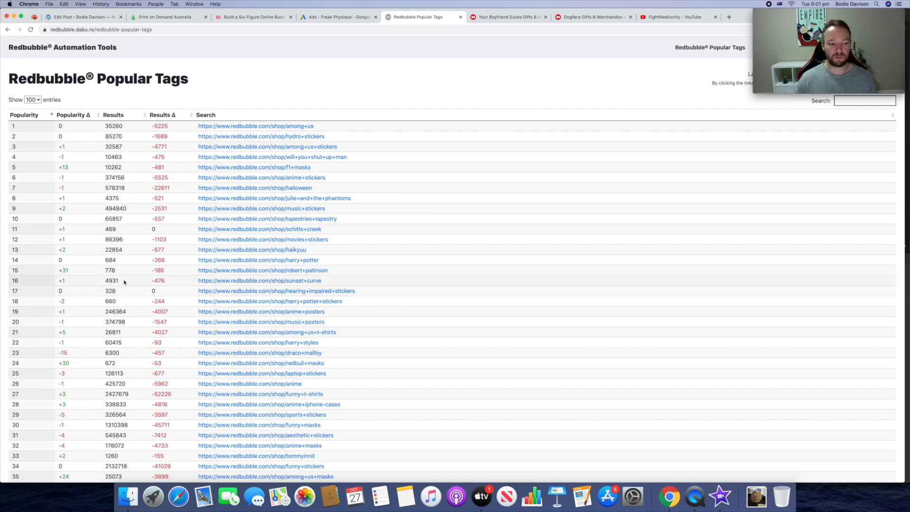
{"action": "mouse_move", "coordinate": [51, 107]}
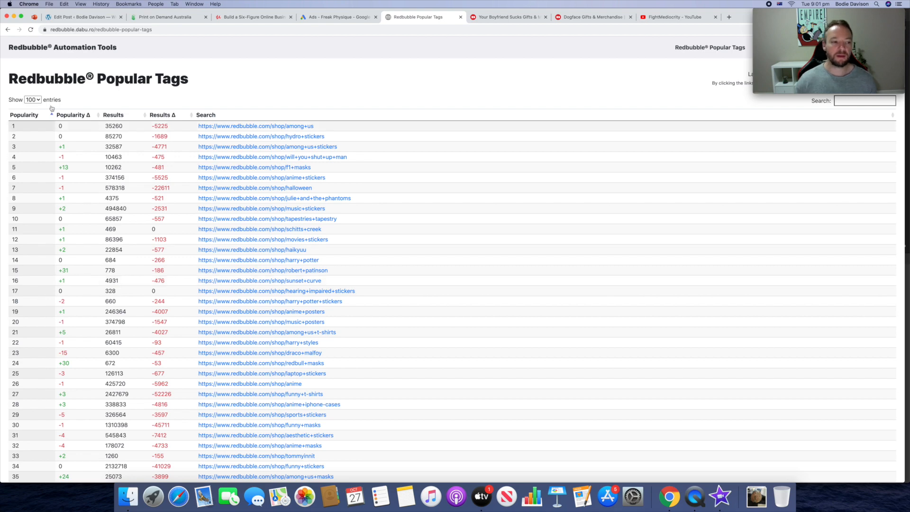
{"action": "mouse_move", "coordinate": [20, 264]}
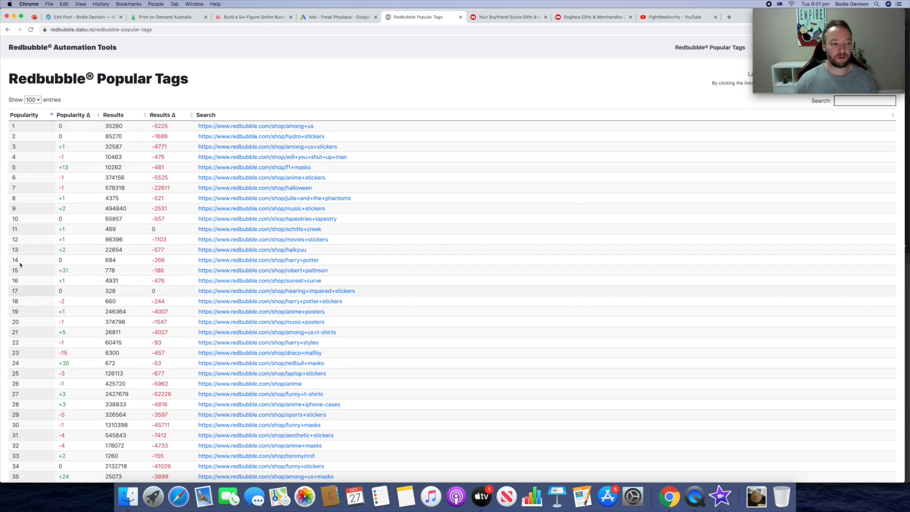
{"action": "scroll", "scroll_direction": "down", "scroll_amount": 3}
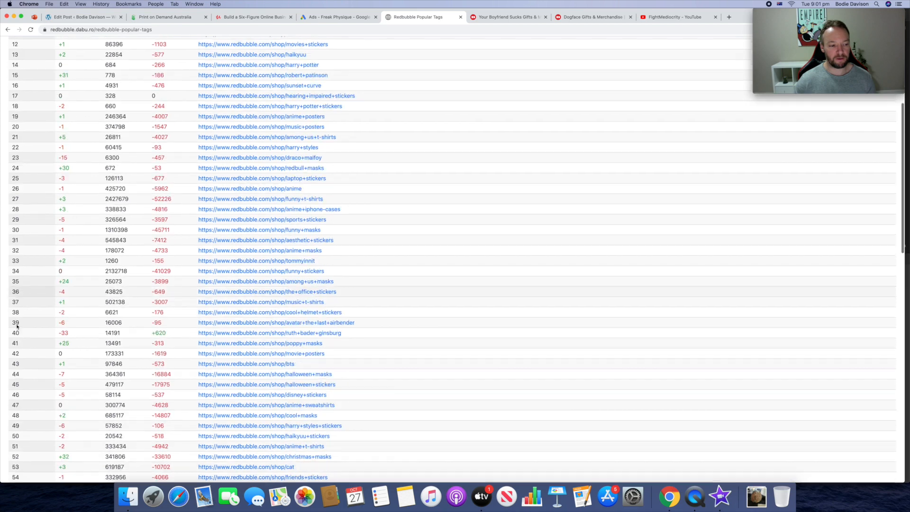
{"action": "scroll", "scroll_direction": "up", "scroll_amount": 3}
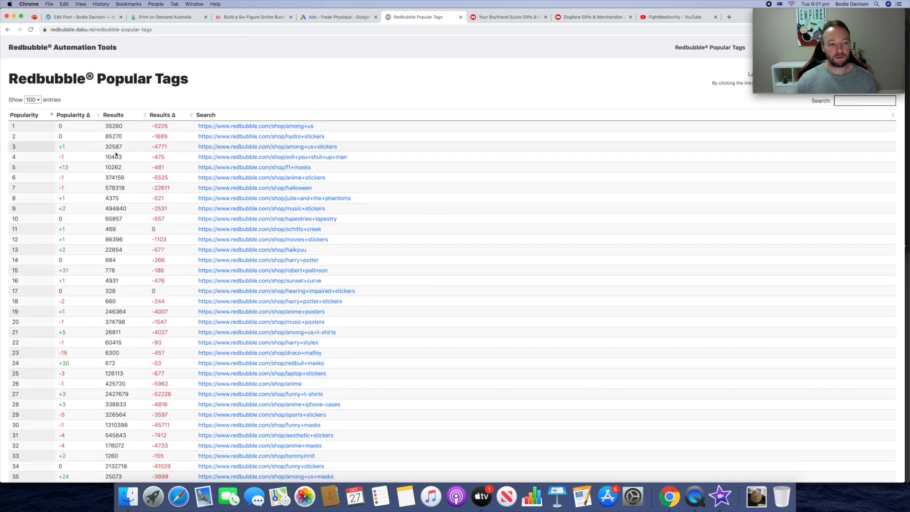
{"action": "mouse_move", "coordinate": [119, 291]}
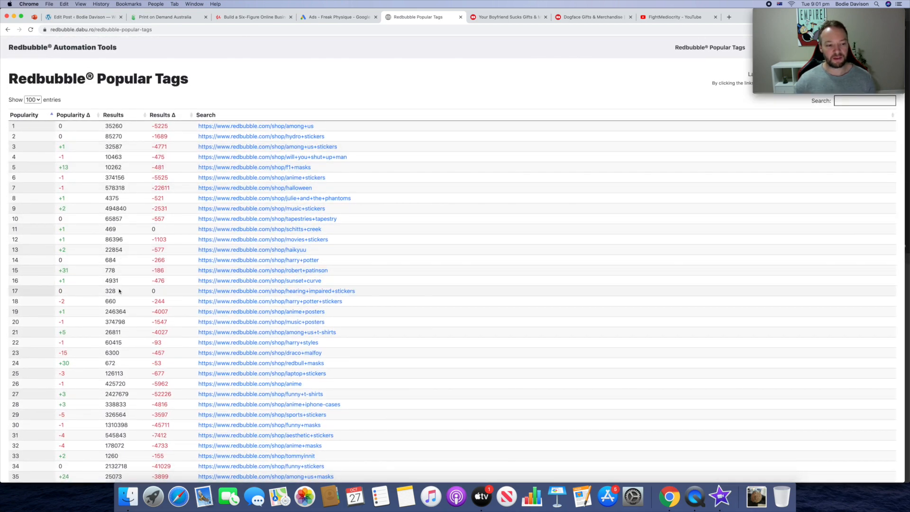
{"action": "mouse_move", "coordinate": [121, 328]}
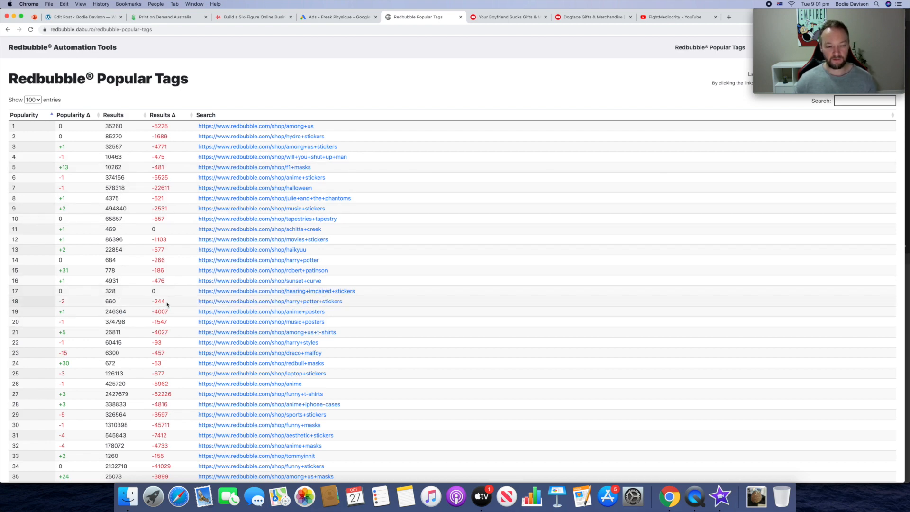
{"action": "mouse_move", "coordinate": [117, 296]}
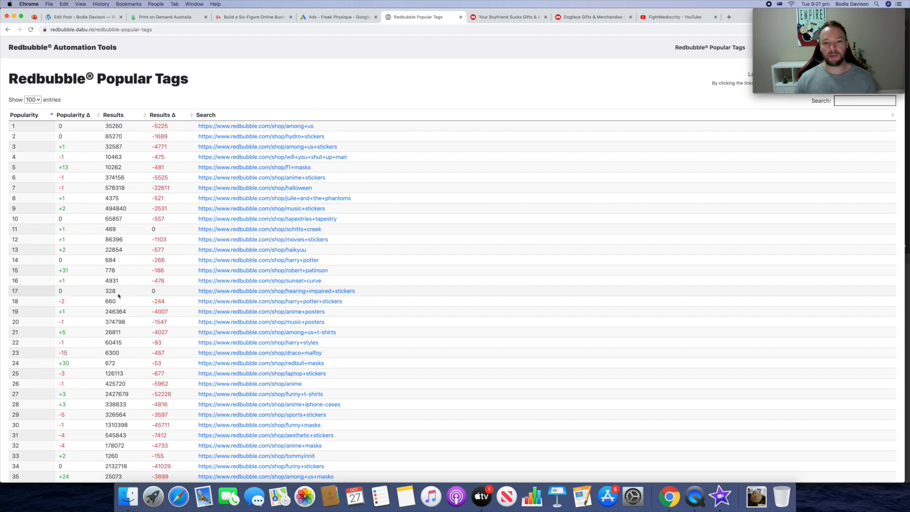